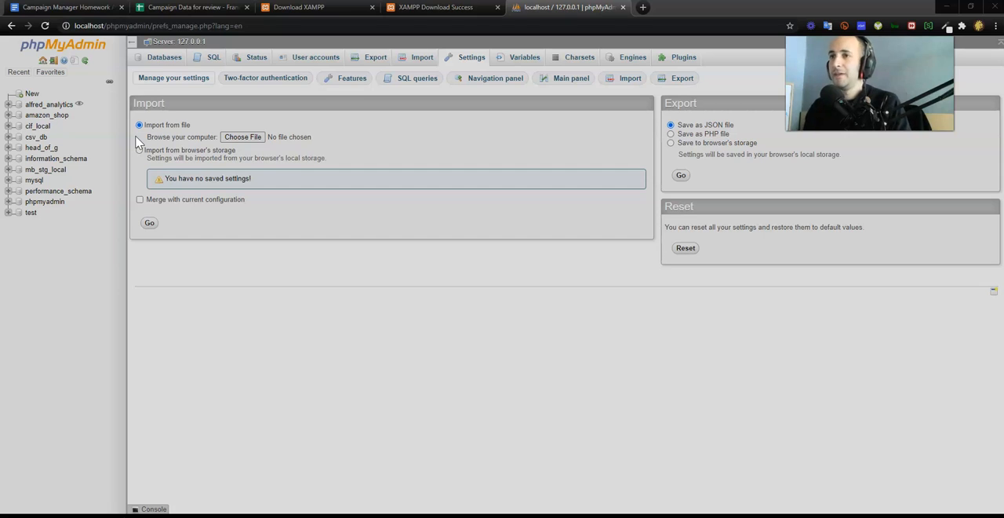
mouse_move(753, 29)
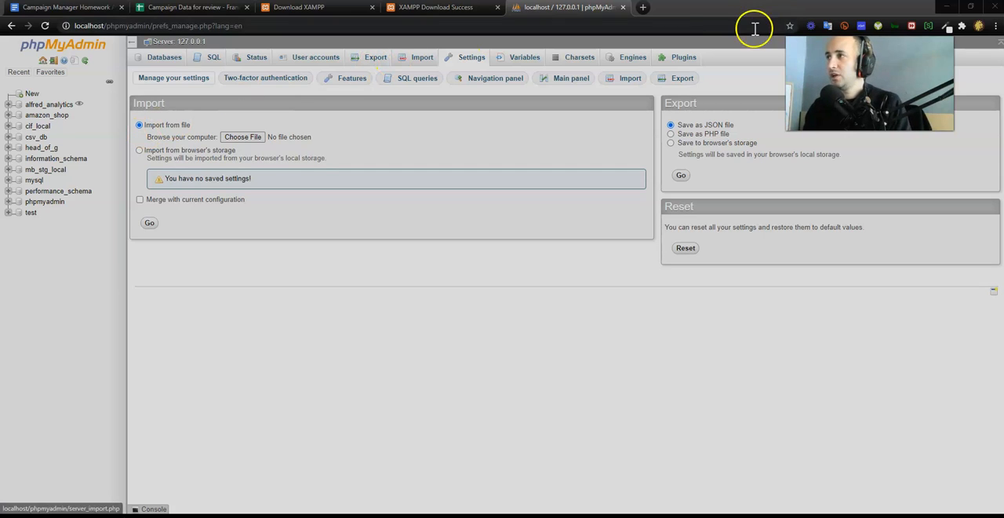
- Switch from phpMyAdmin to the Heroku Resources page of the ampingitup app
left_click(767, 7)
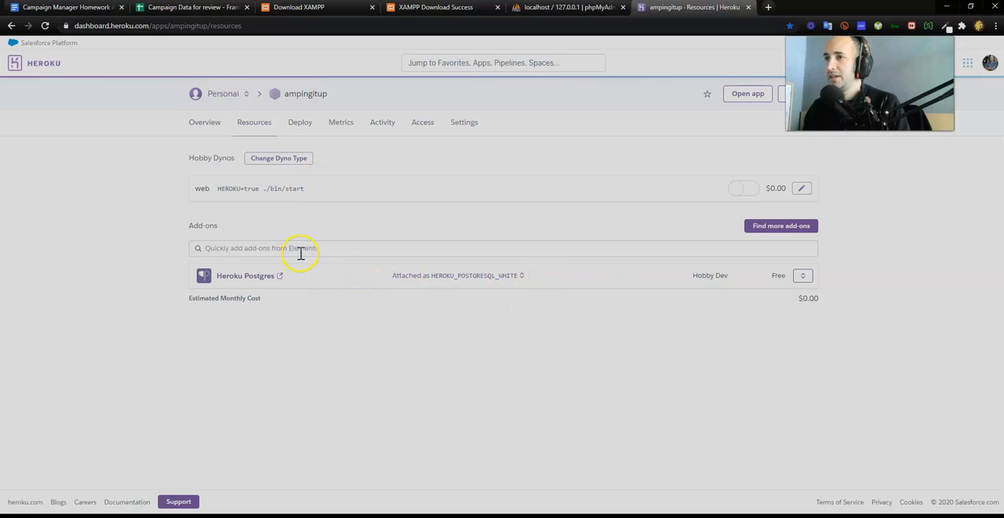
mouse_move(222, 93)
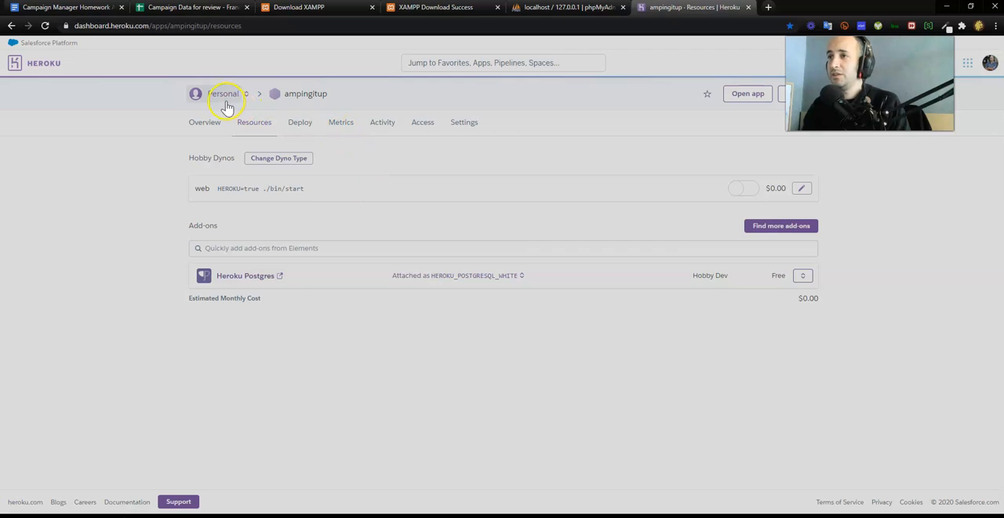
- Go to the Personal apps list and start a new app via New > Create new app
left_click(223, 93)
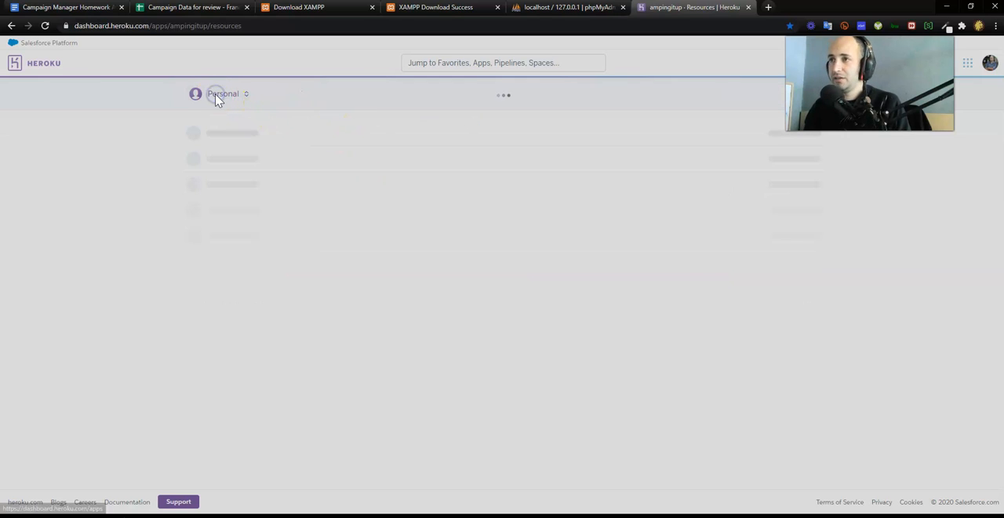
left_click(222, 94)
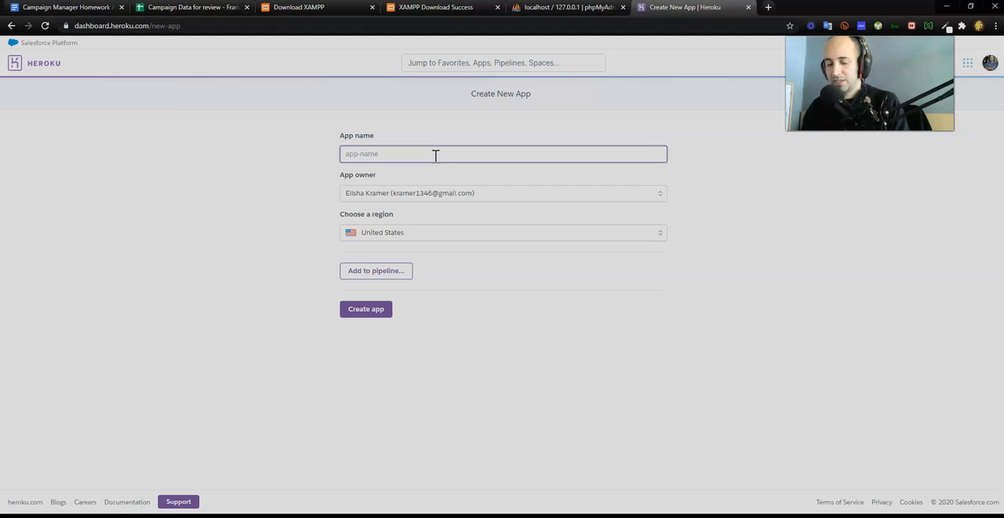
- Enter the app name 'csv-to-sql-demo' and create the app
type("csv-to-s")
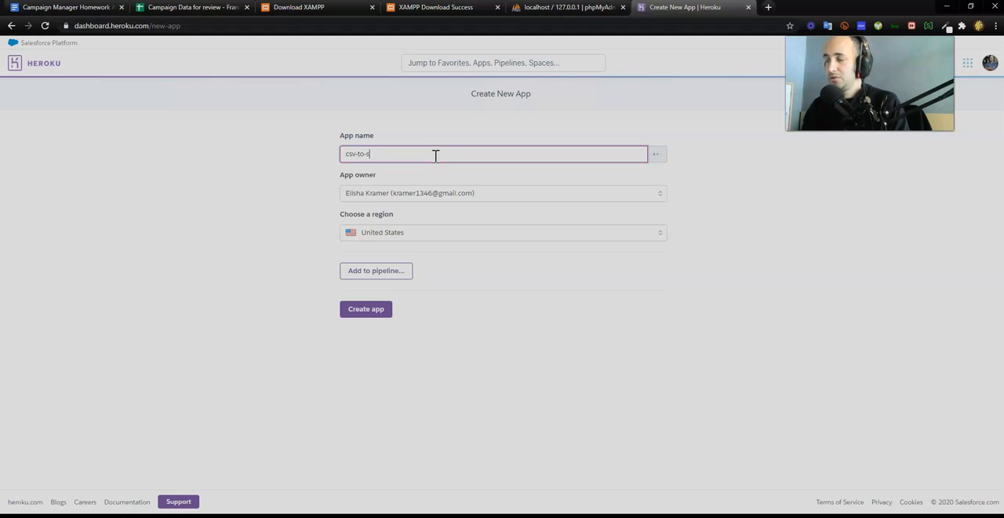
type("ql")
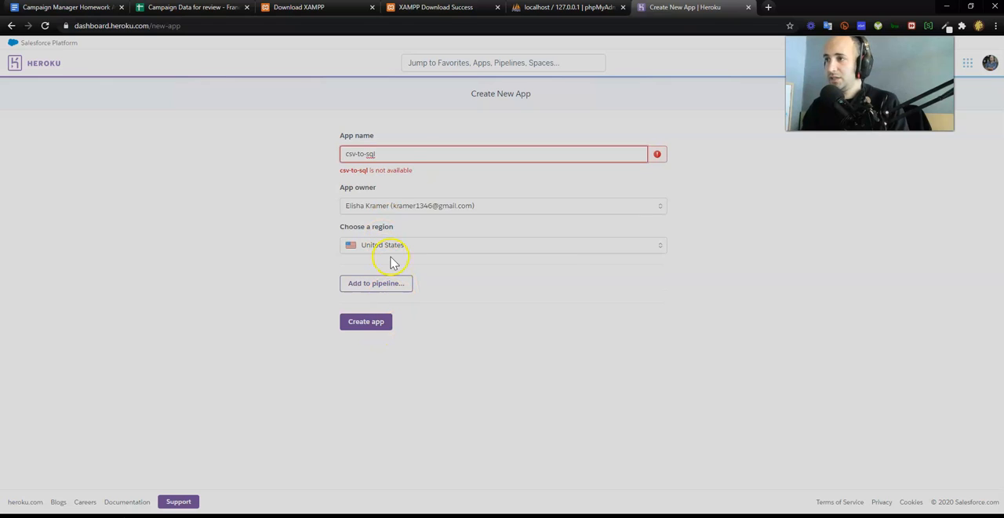
left_click(383, 154)
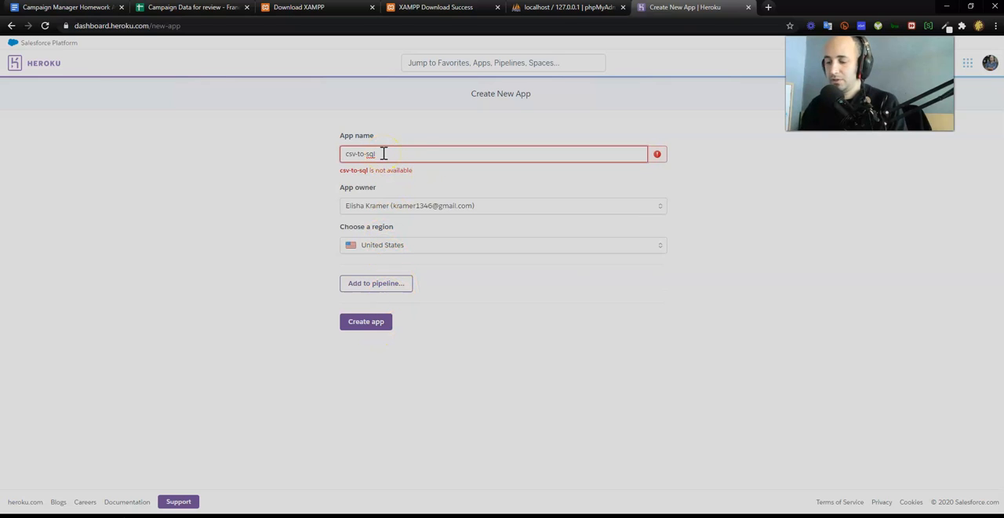
type("-demo")
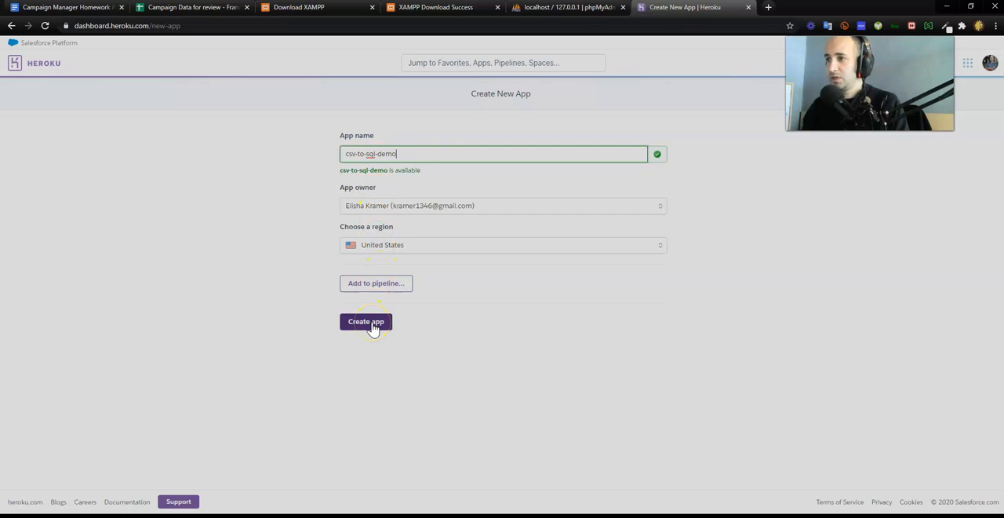
left_click(366, 322)
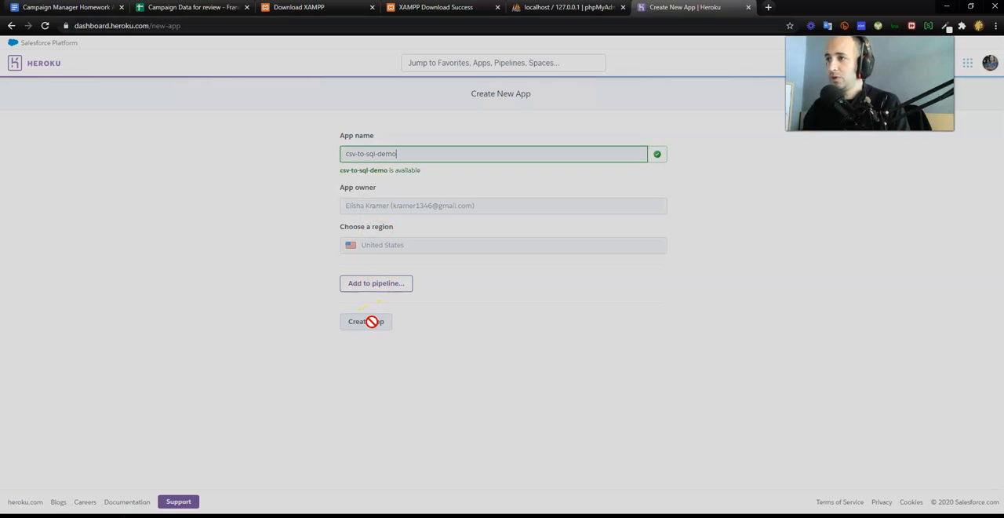
left_click(365, 321)
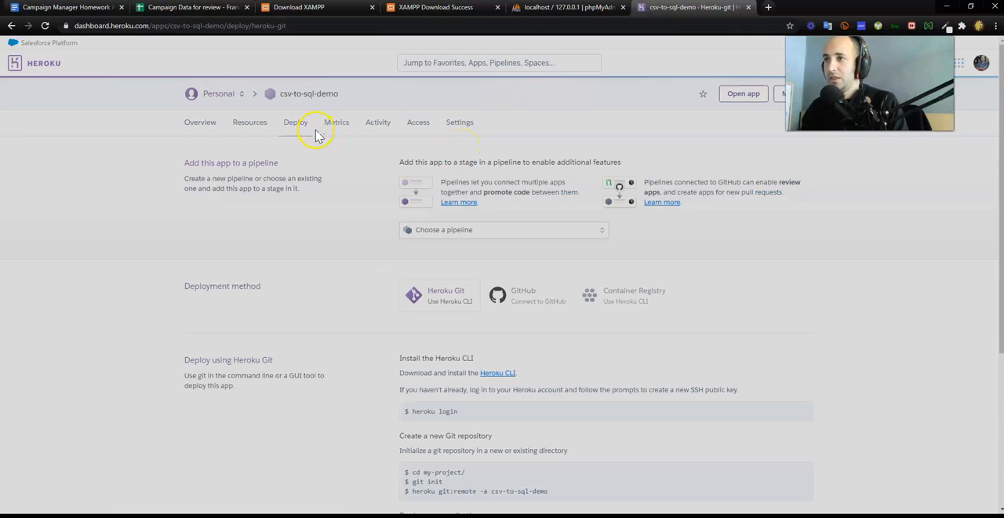
- Search add-ons for 'mysql' and order JawsDB MySQL on the free Kitefin Shared plan
left_click(254, 122)
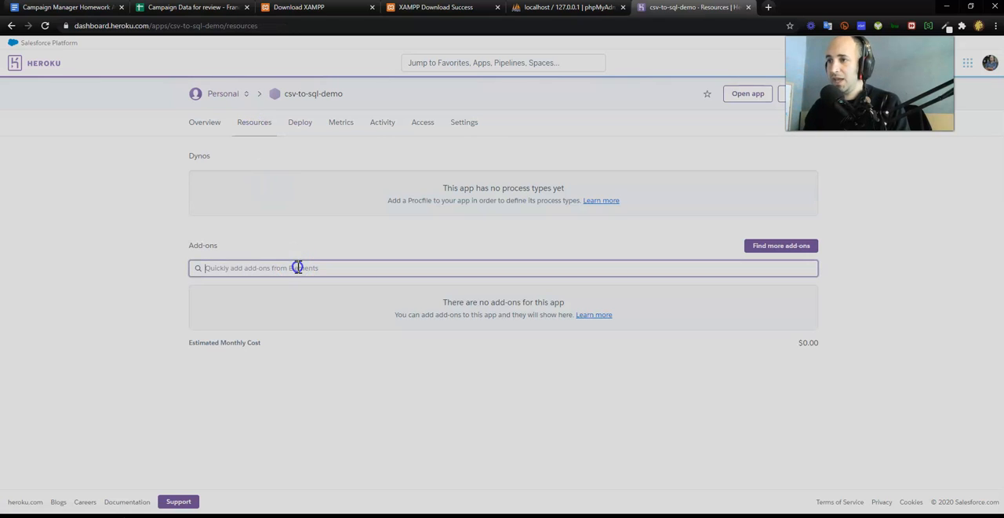
type("my")
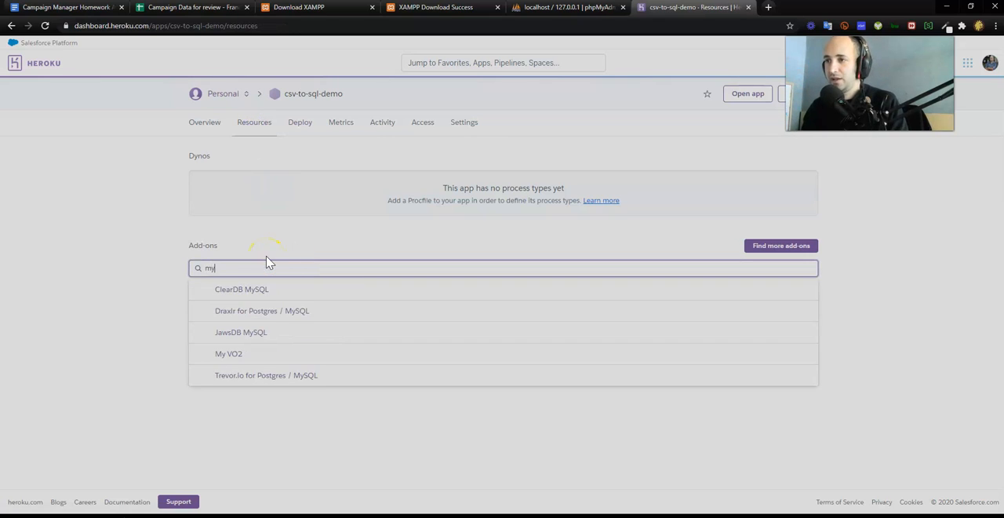
type("sql")
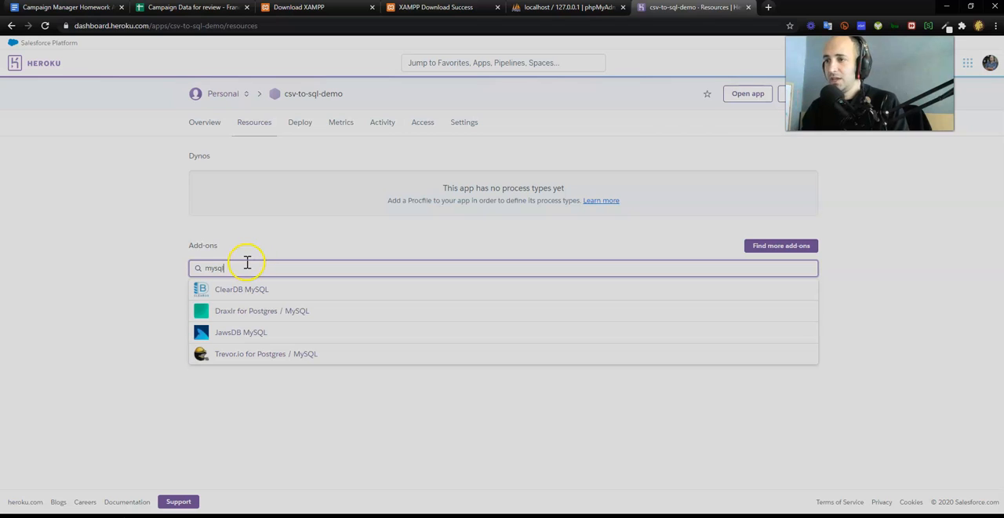
mouse_move(247, 333)
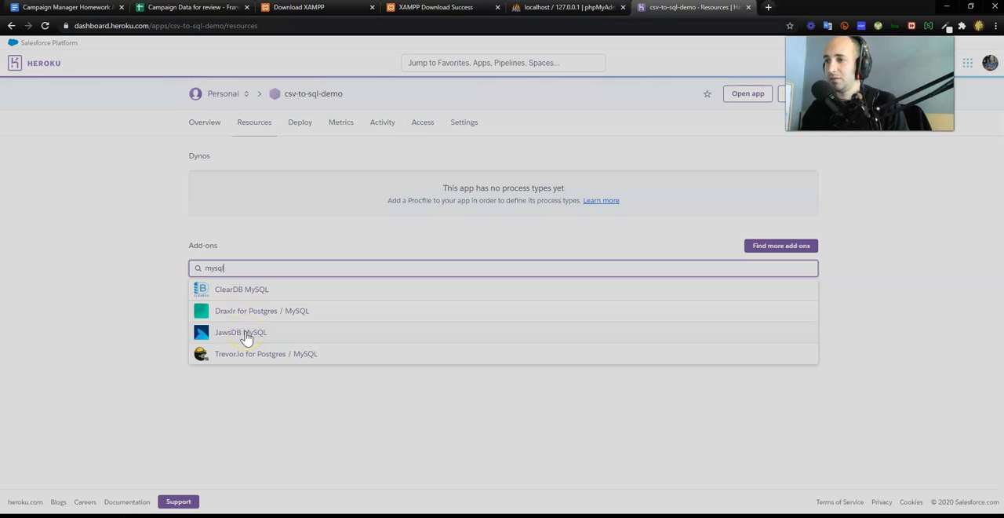
left_click(241, 332)
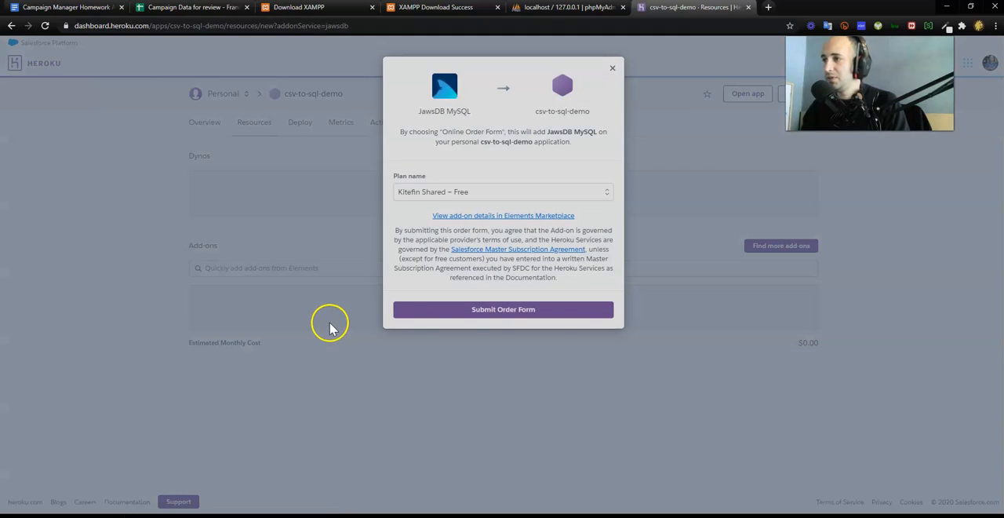
left_click(502, 192)
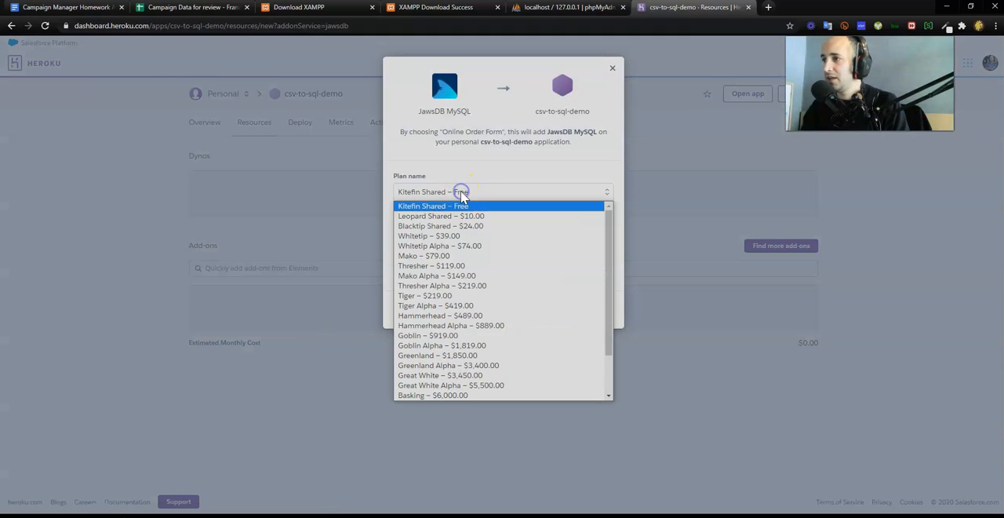
mouse_move(461, 192)
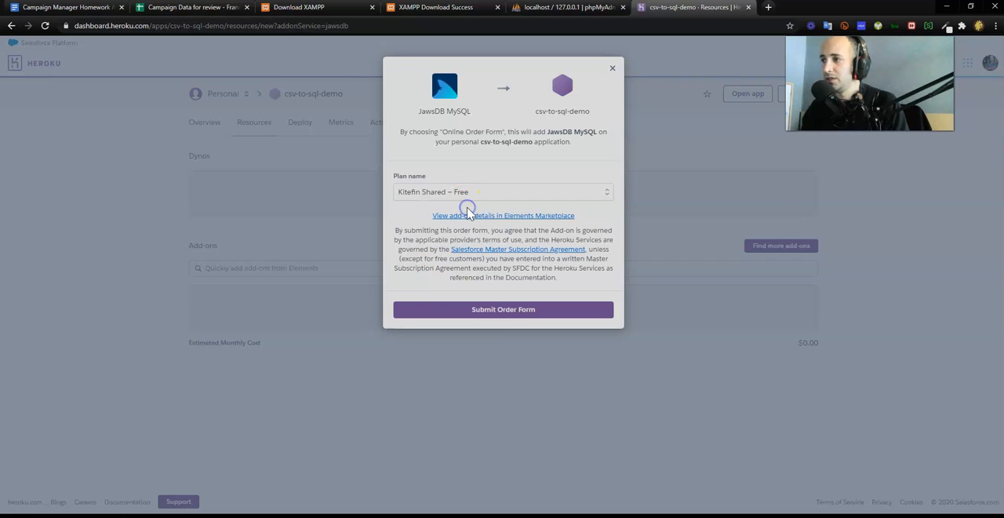
left_click(503, 308)
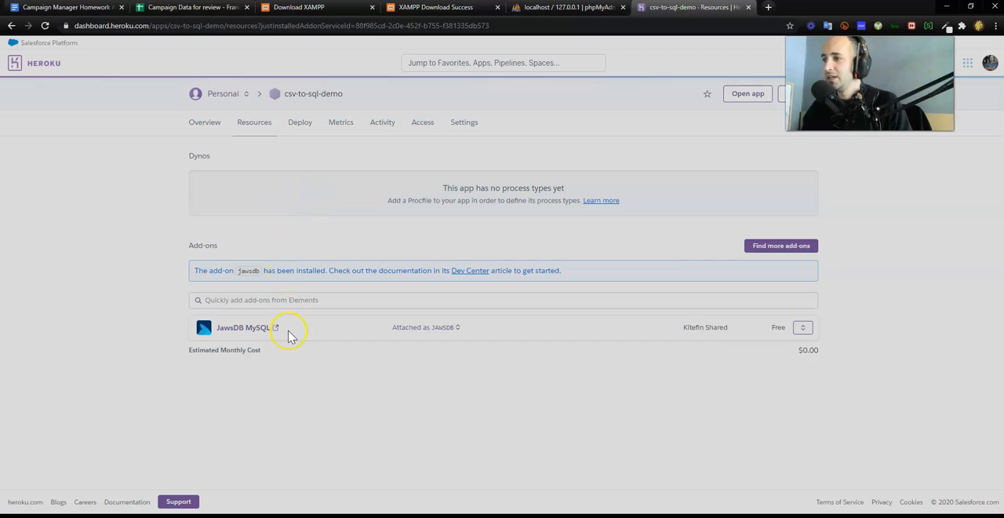
mouse_move(255, 330)
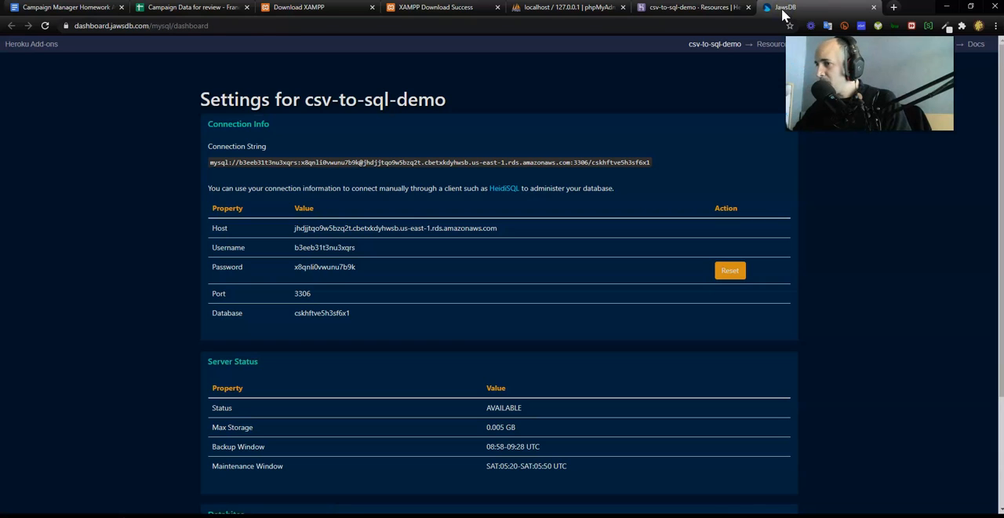
mouse_move(580, 81)
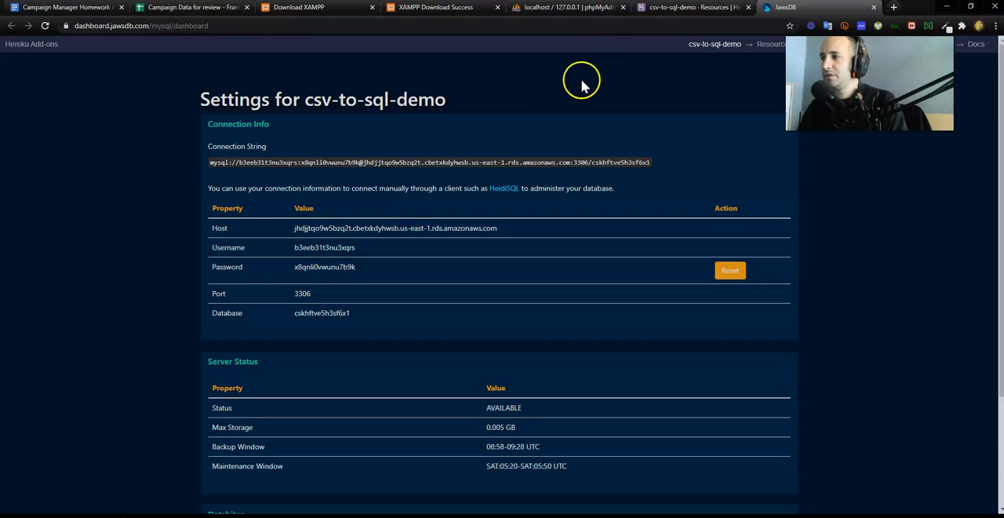
mouse_move(655, 169)
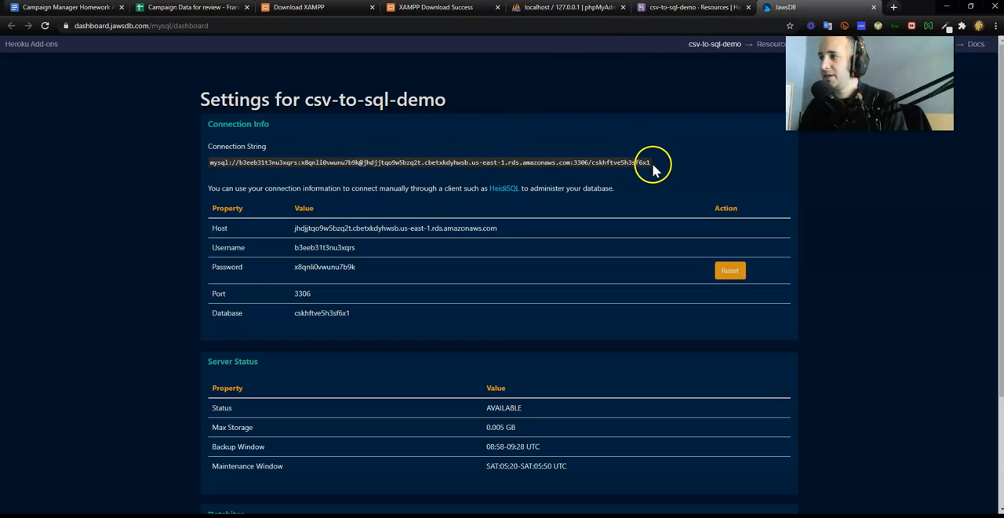
- Select the full connection string on the csv-to-sql-demo JawsDB dashboard
triple_click(429, 162)
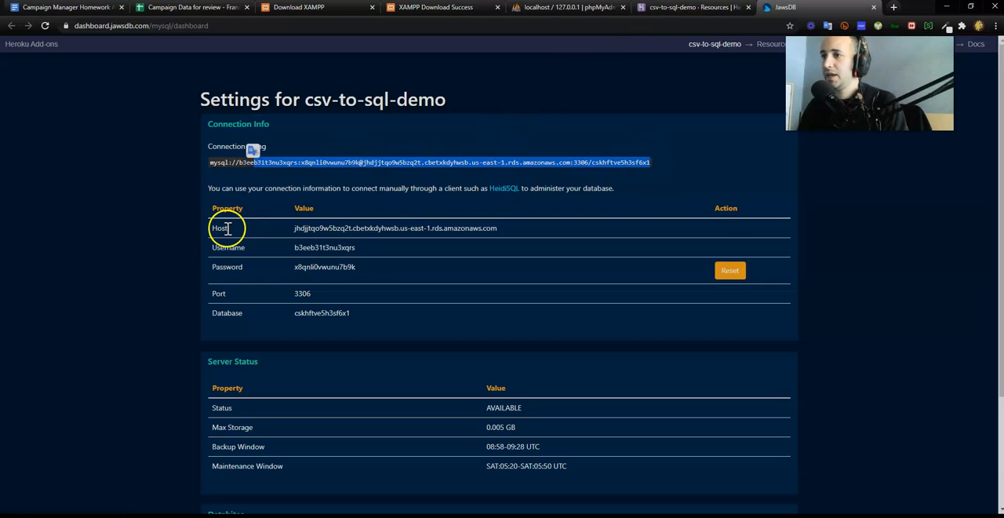
mouse_move(245, 289)
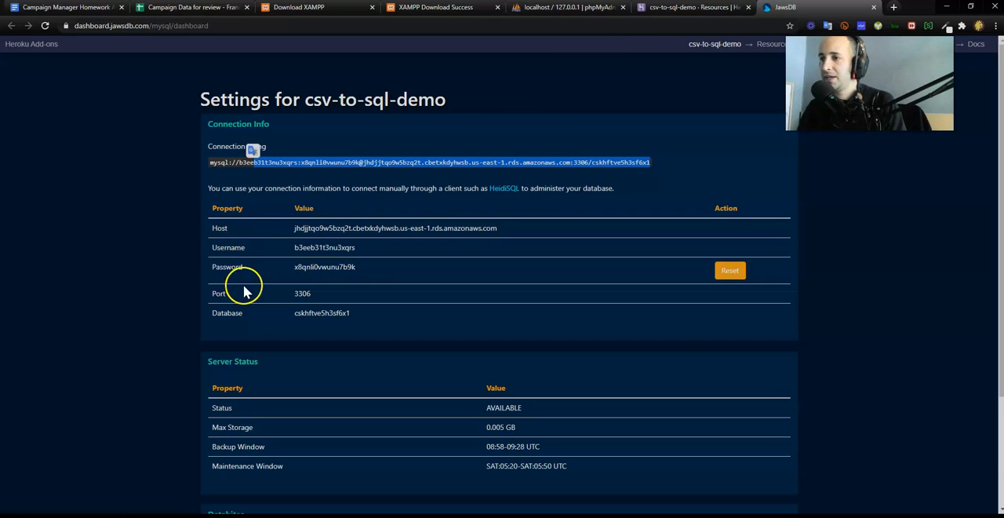
mouse_move(259, 318)
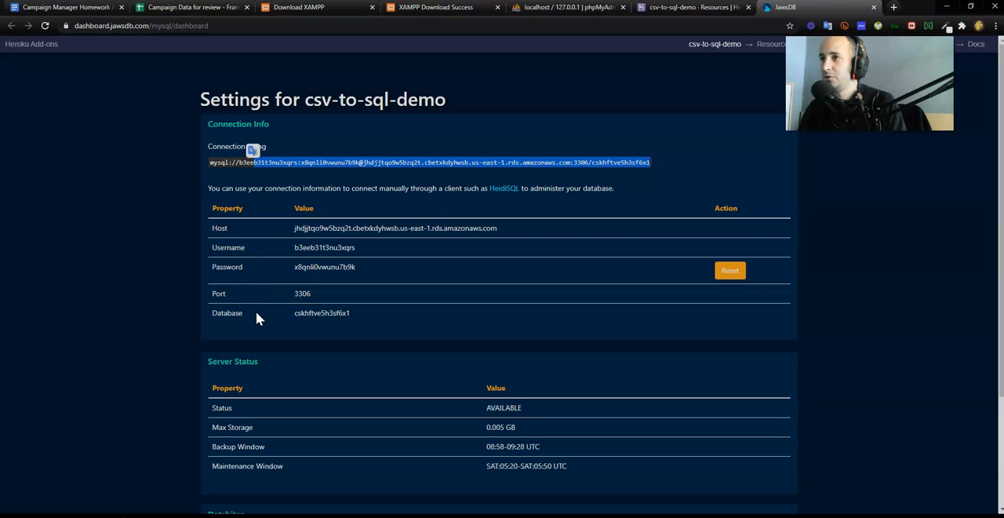
mouse_move(636, 19)
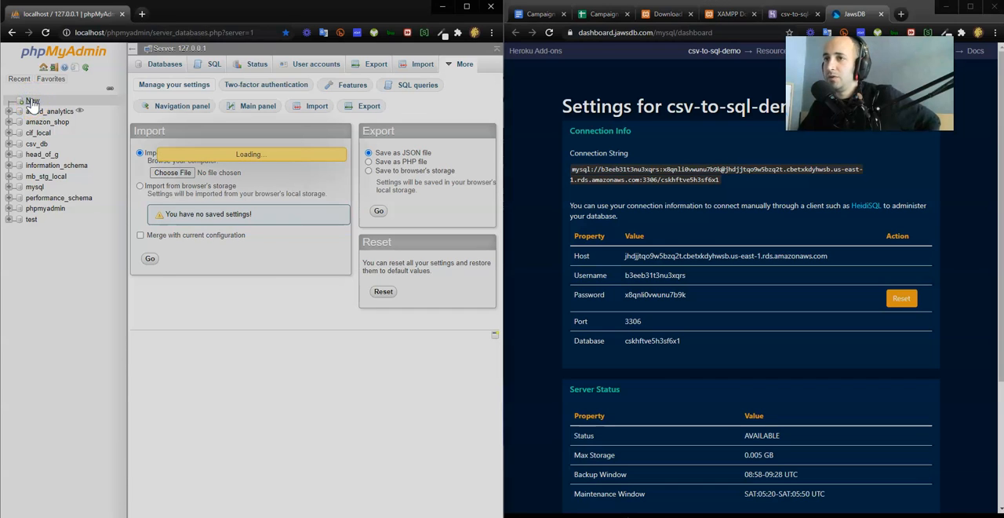
left_click(164, 64)
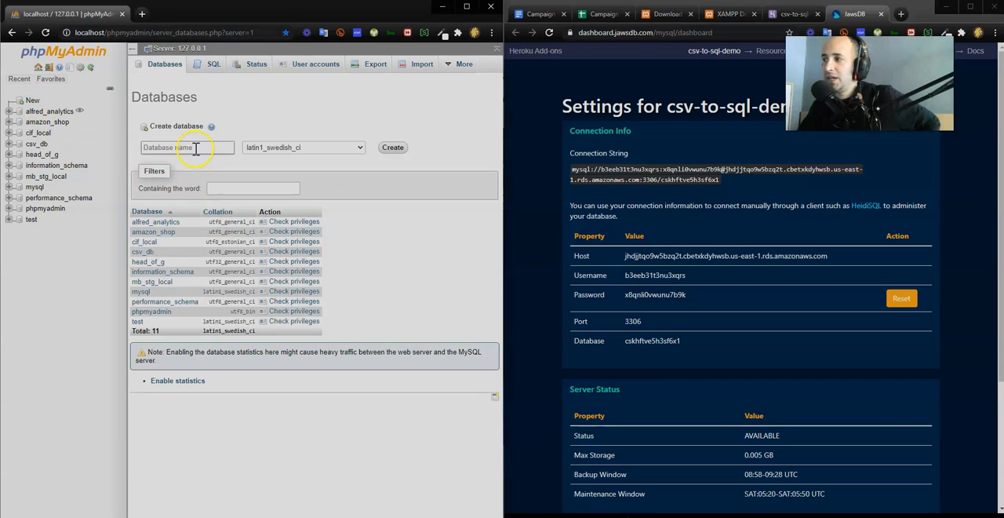
left_click(393, 148)
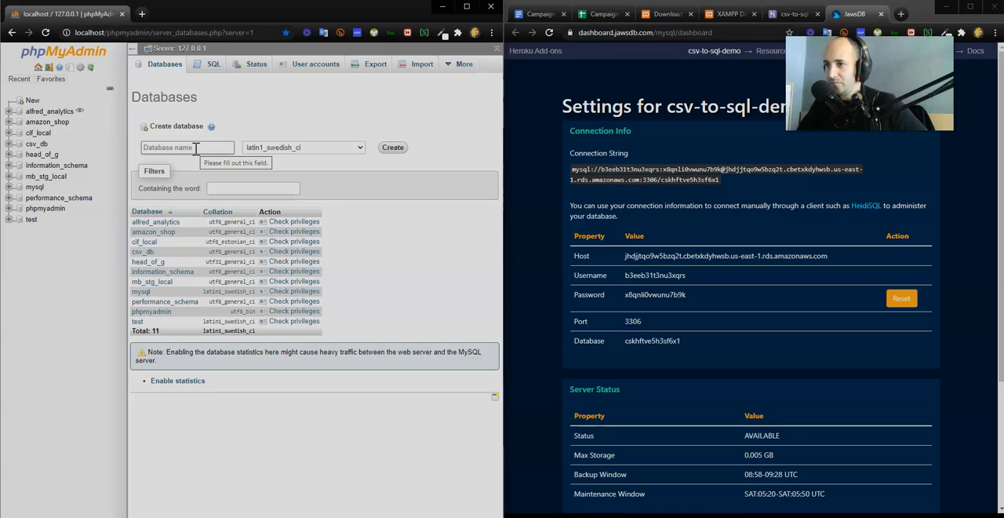
left_click(253, 188)
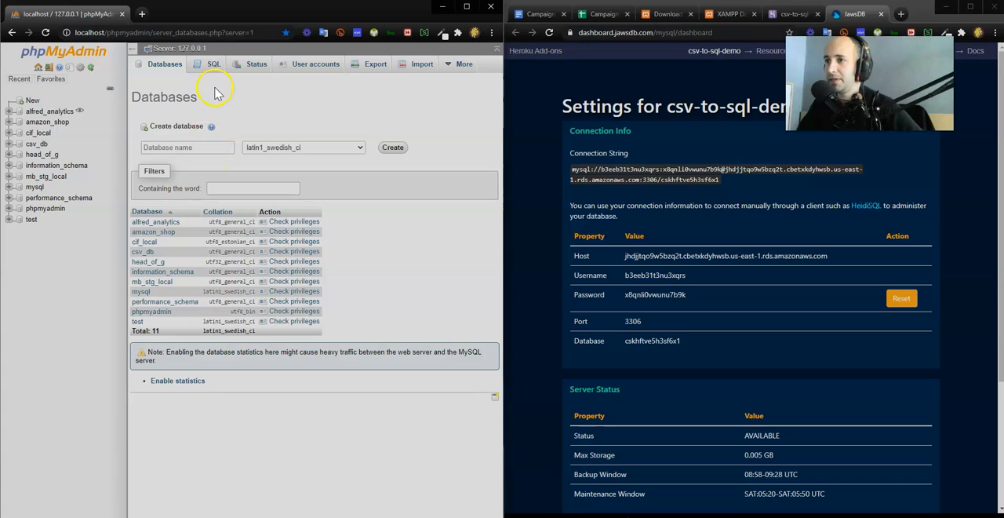
mouse_move(189, 186)
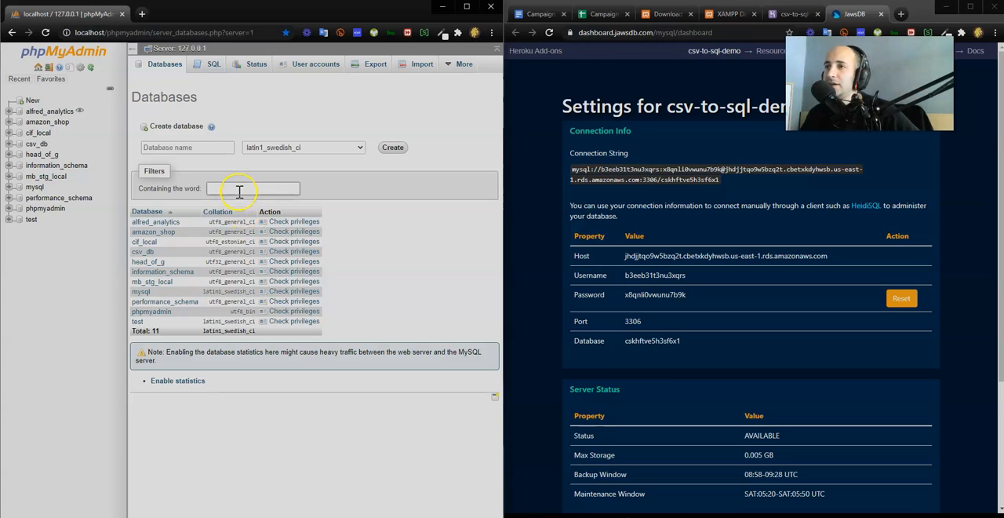
mouse_move(424, 65)
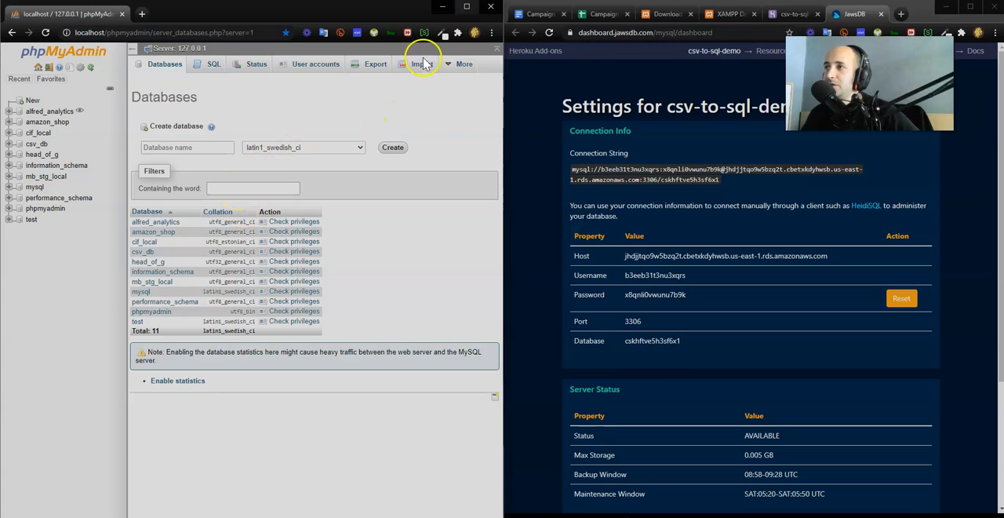
mouse_move(783, 204)
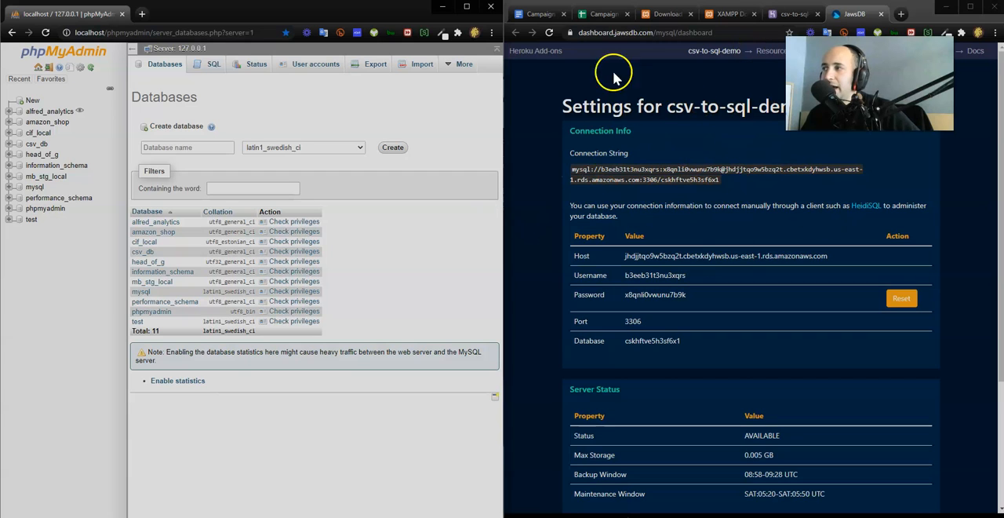
mouse_move(604, 199)
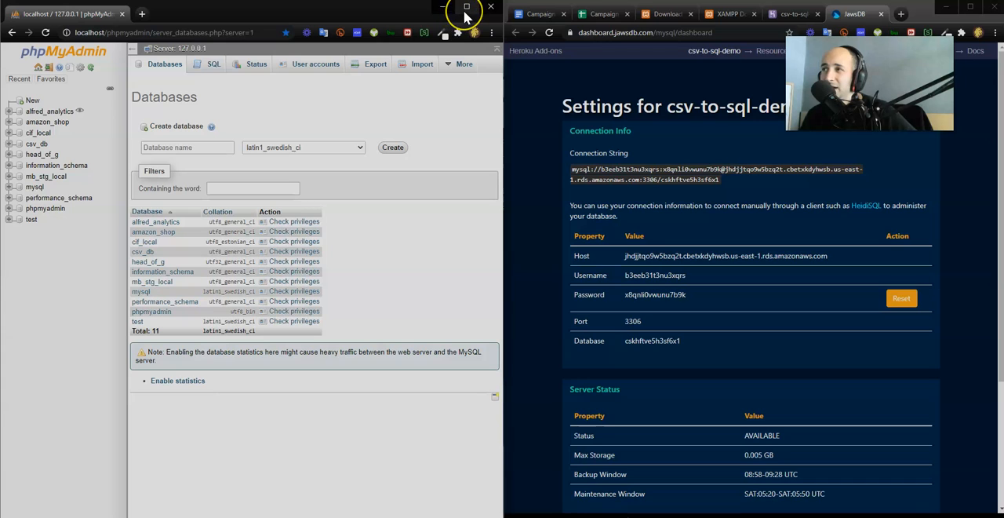
- Maximize the browser and enter 'csv-to-sql-demo-local' as the new database name
left_click(466, 8)
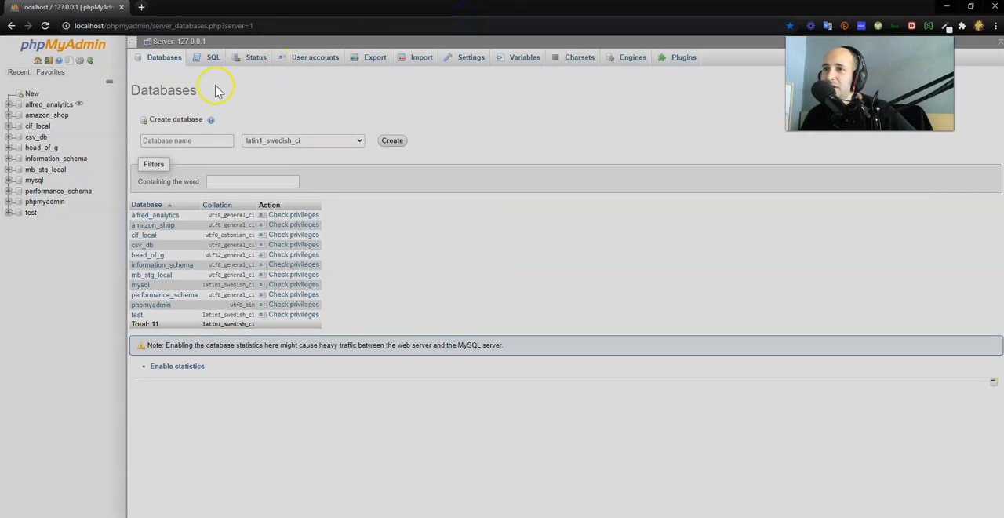
left_click(186, 141)
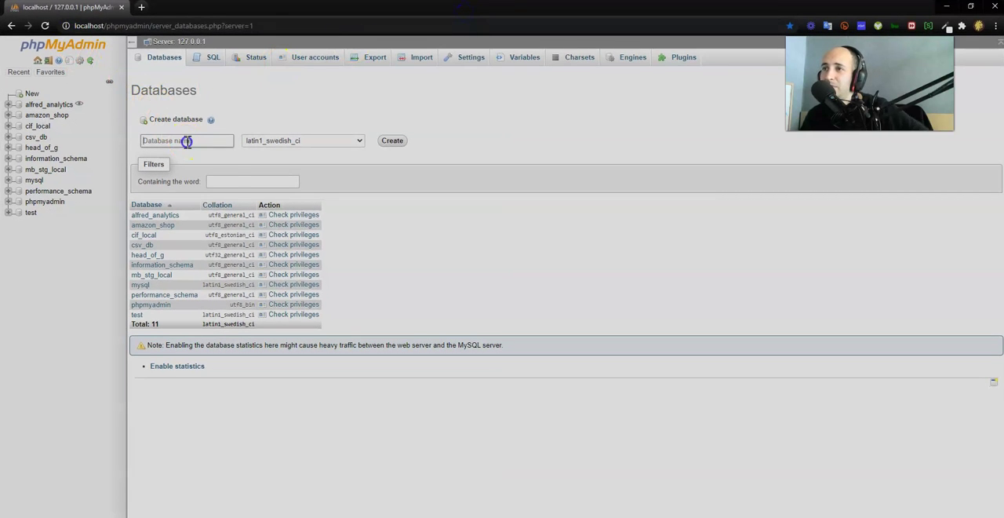
left_click(187, 140)
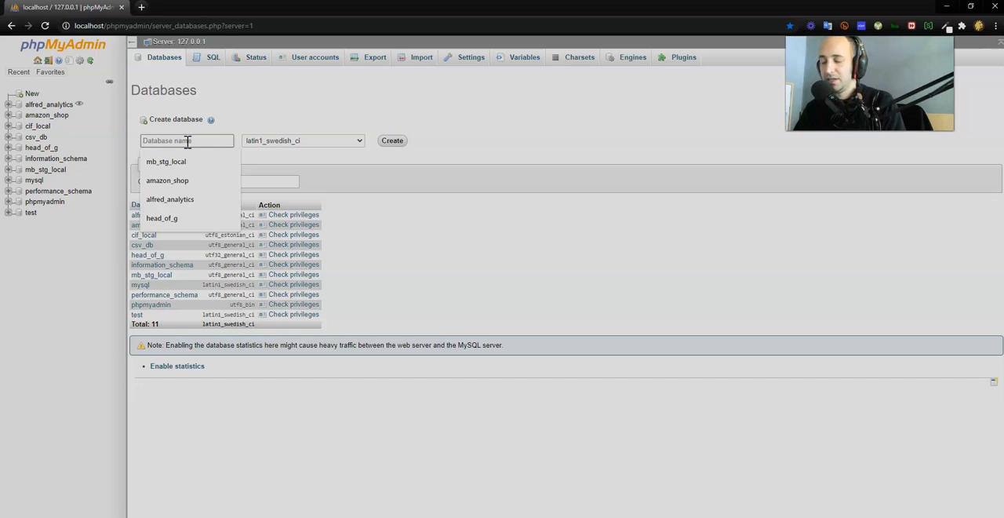
type("s")
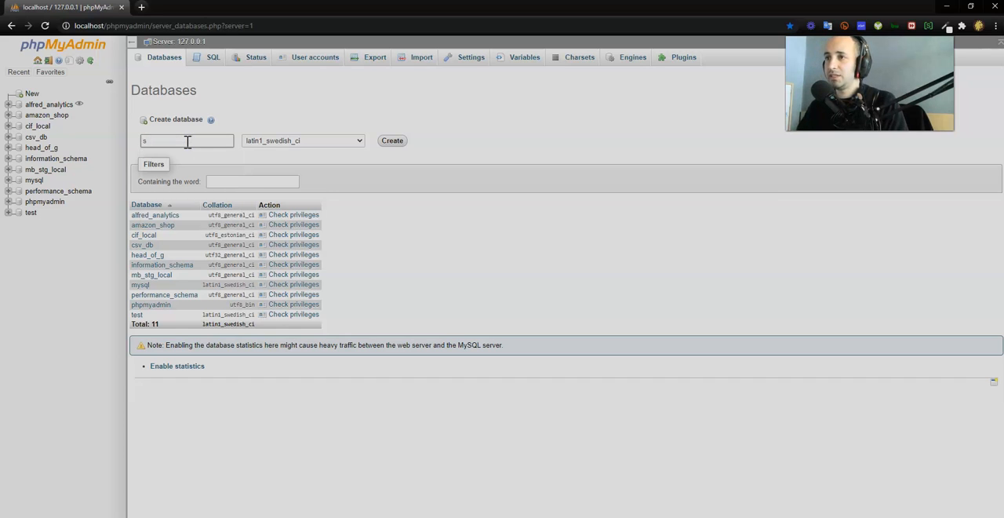
type("csv")
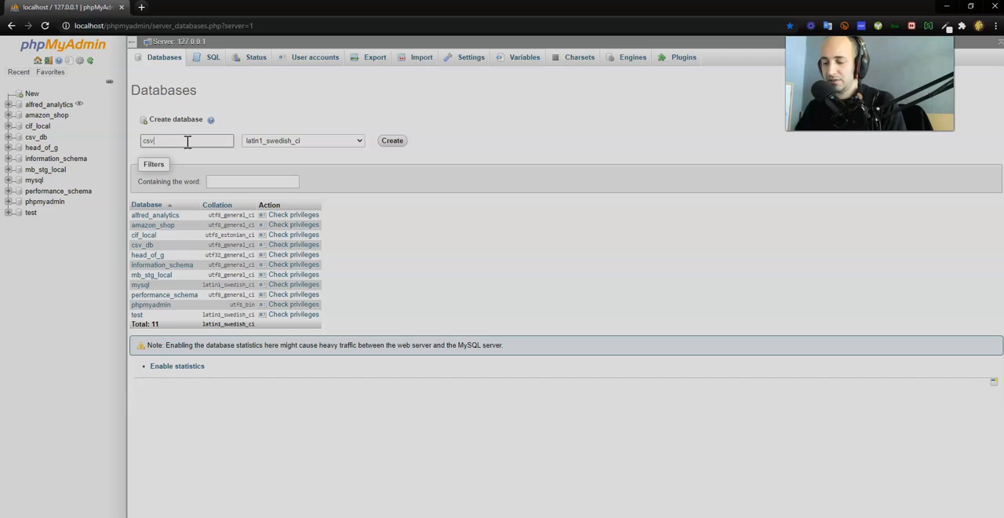
type("-to-sql")
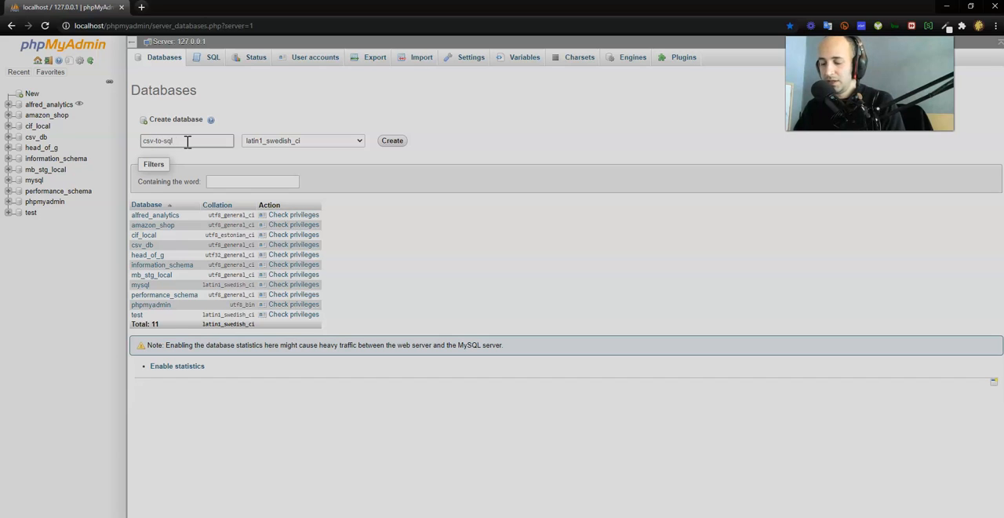
type("-demo-local")
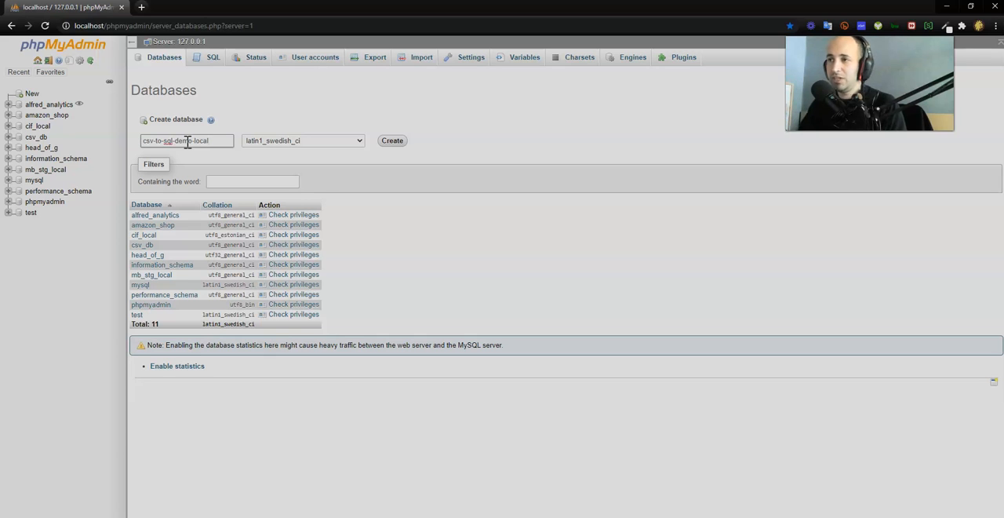
- Choose utf32_general_ci as the new database's collation
left_click(302, 140)
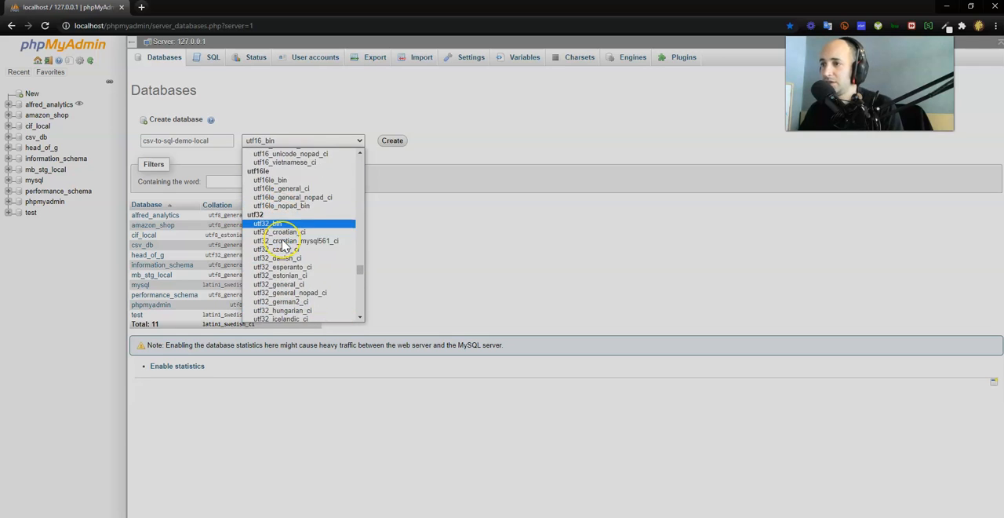
scroll("down", 3)
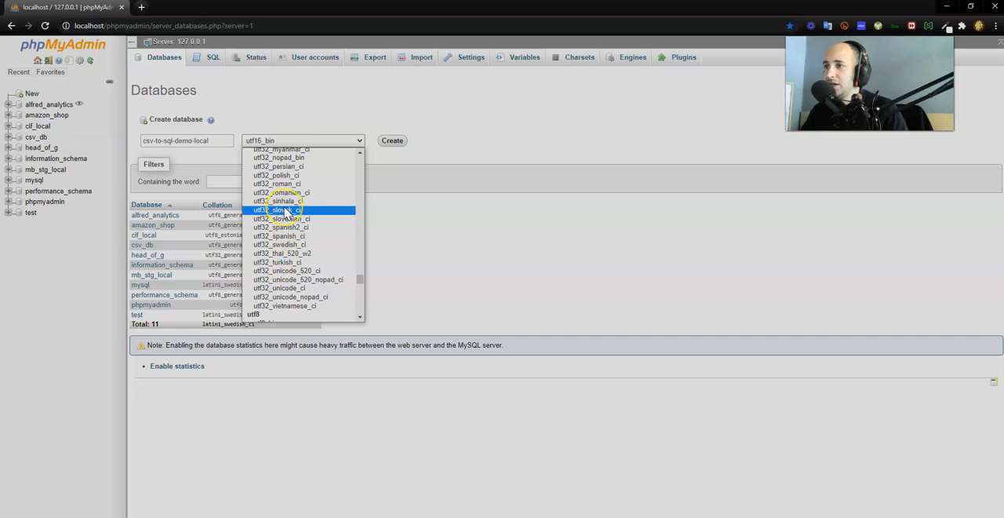
scroll("up", 3)
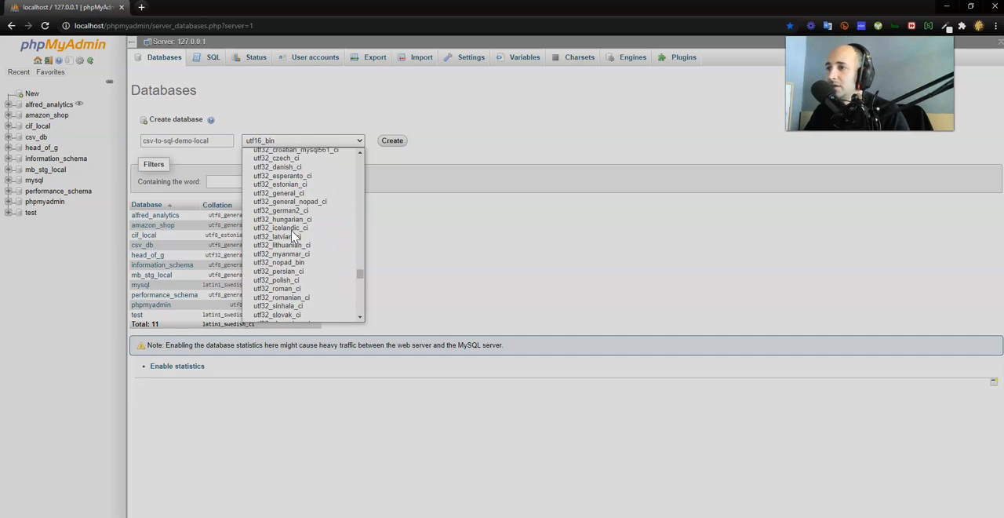
mouse_move(279, 193)
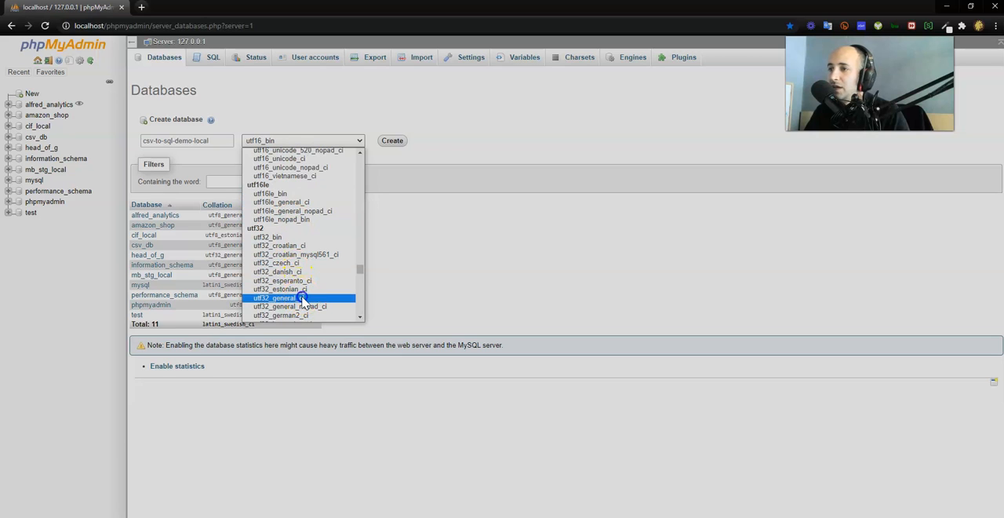
left_click(279, 297)
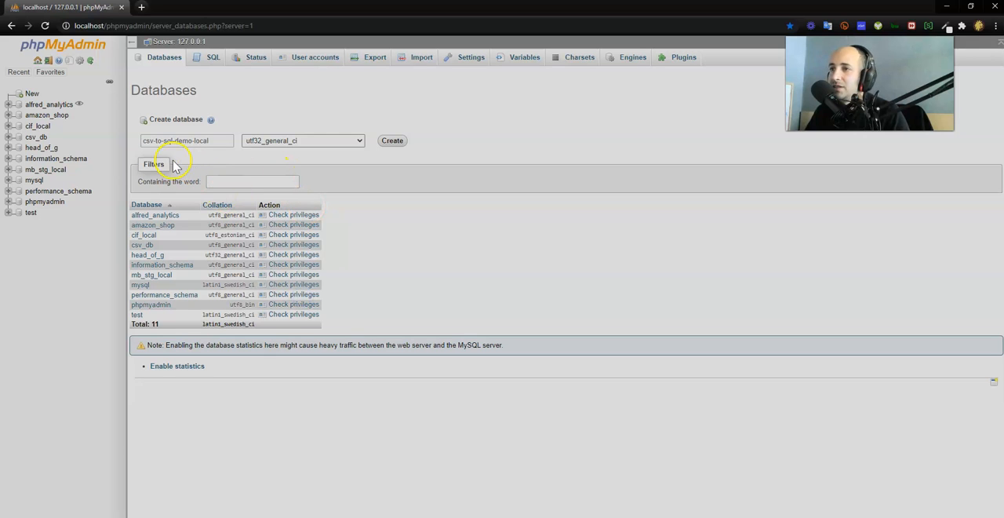
mouse_move(302, 145)
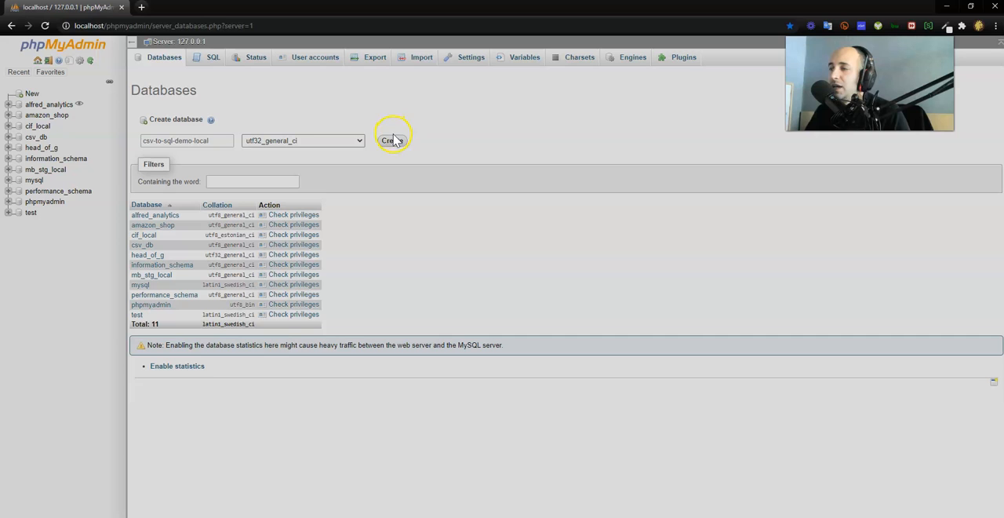
- Create csv-to-sql-demo-local and select it in the left navigation tree
left_click(391, 141)
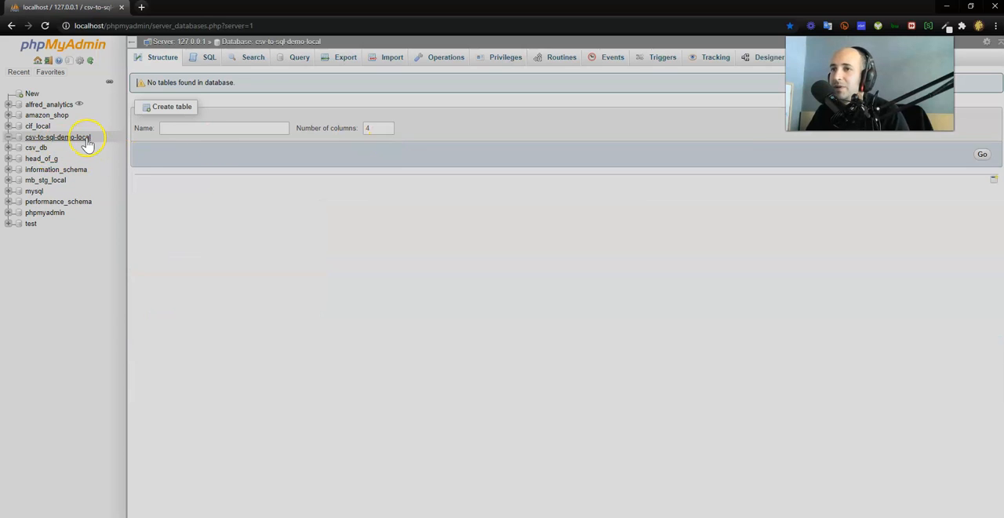
left_click(57, 136)
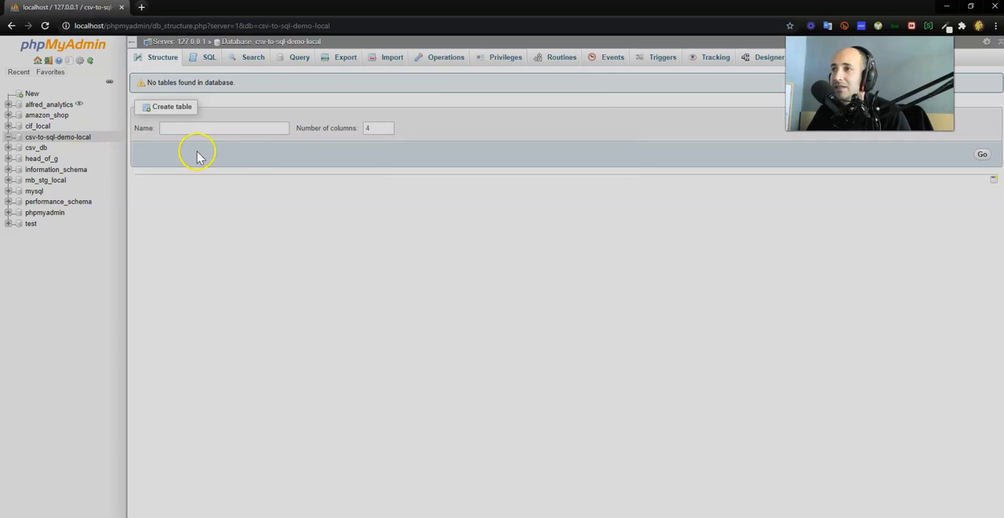
mouse_move(222, 69)
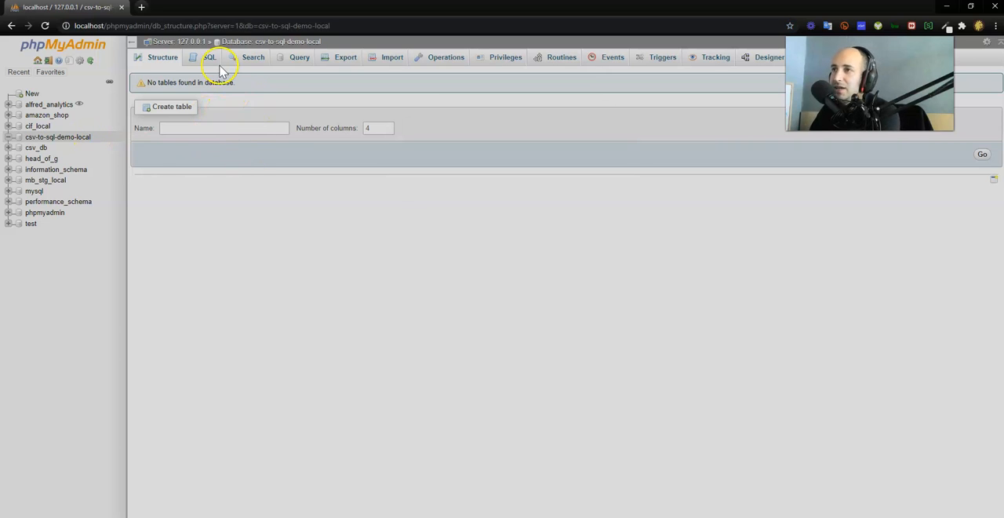
mouse_move(378, 56)
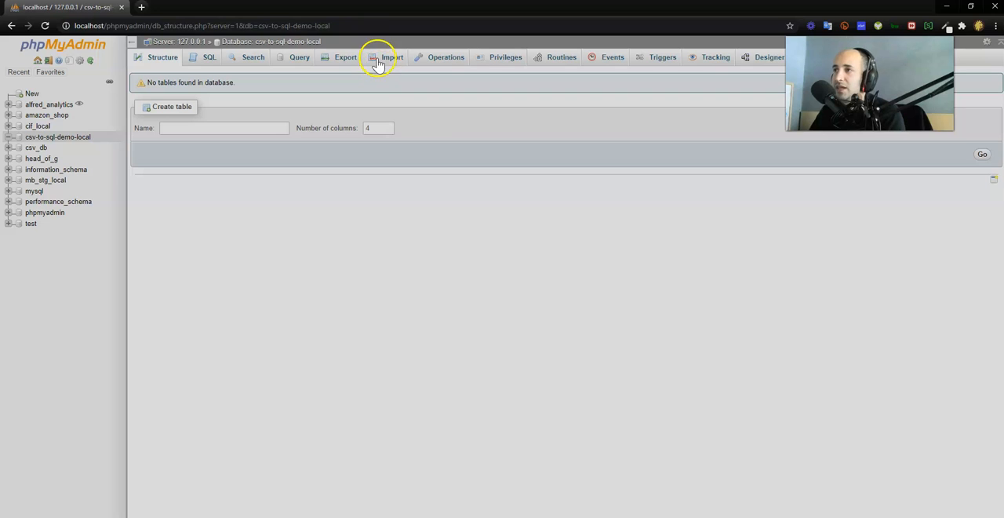
- On the Import page, choose the Campaign Data Sheet1 CSV from the Downloads folder
left_click(393, 57)
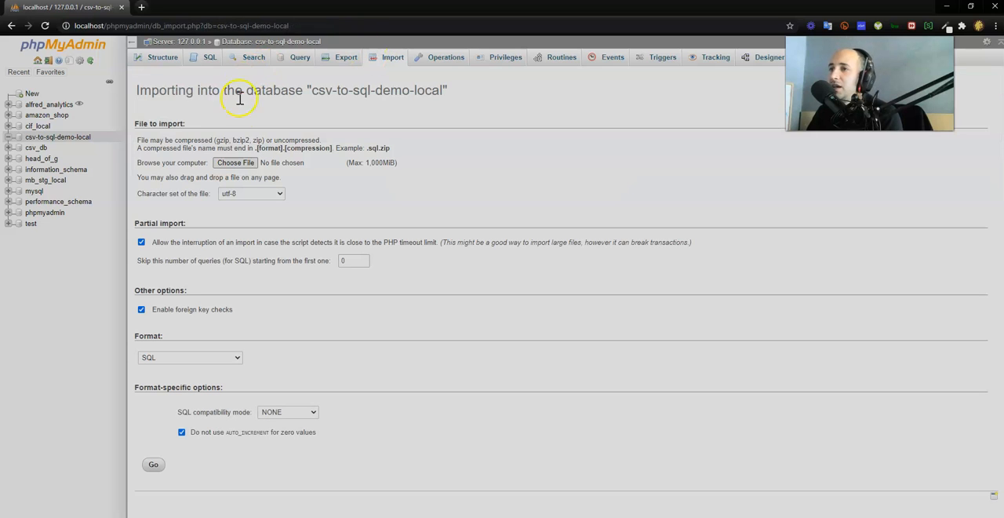
left_click(234, 163)
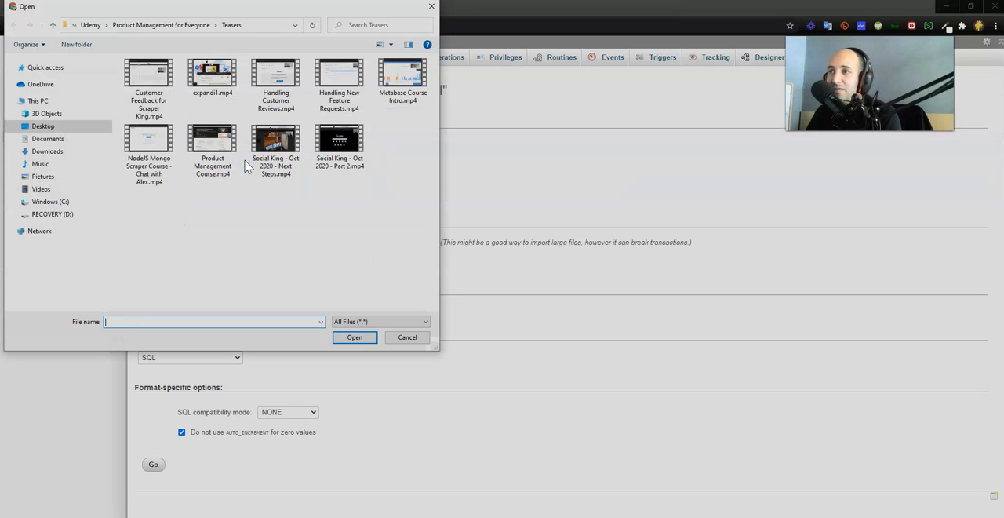
left_click(42, 126)
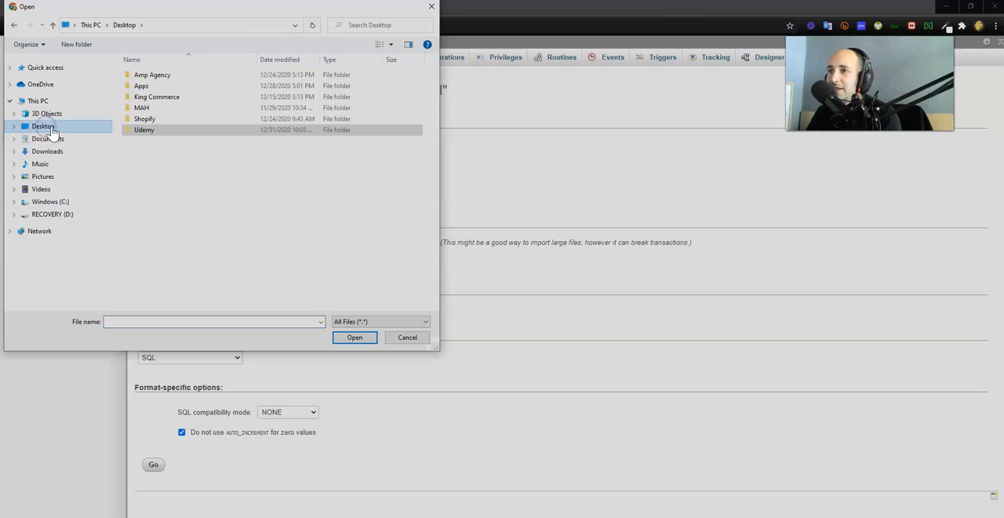
left_click(46, 151)
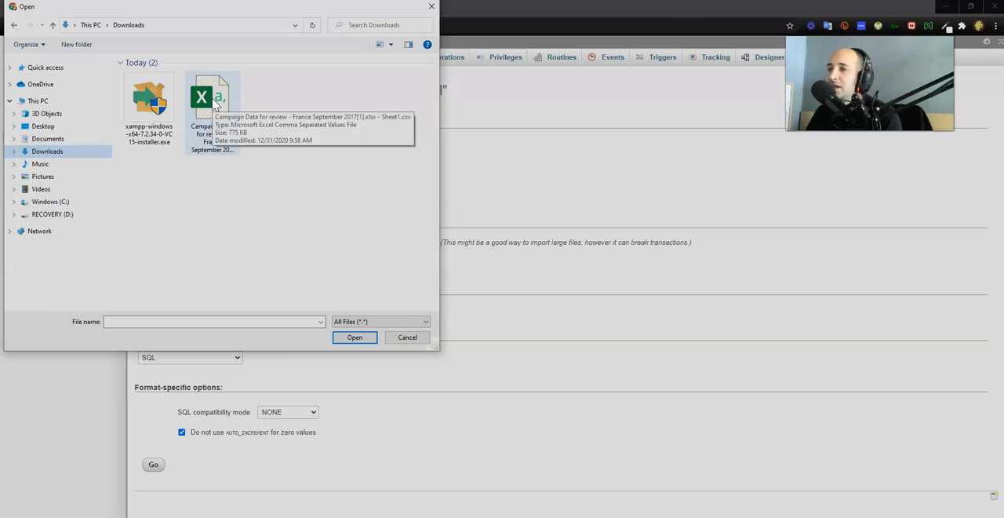
left_click(354, 337)
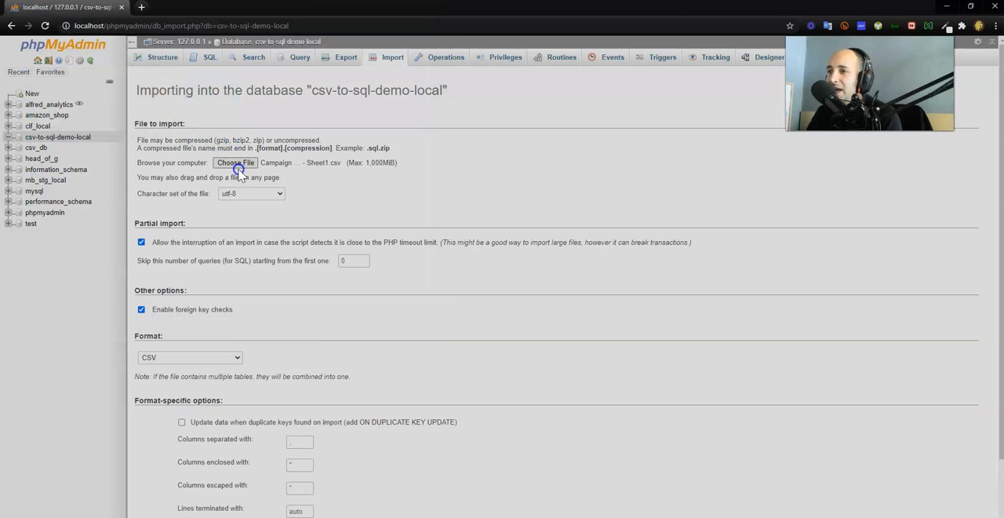
- Enable 'first line contains column names' and 'Do not abort on INSERT error' for the import
scroll("down", 3)
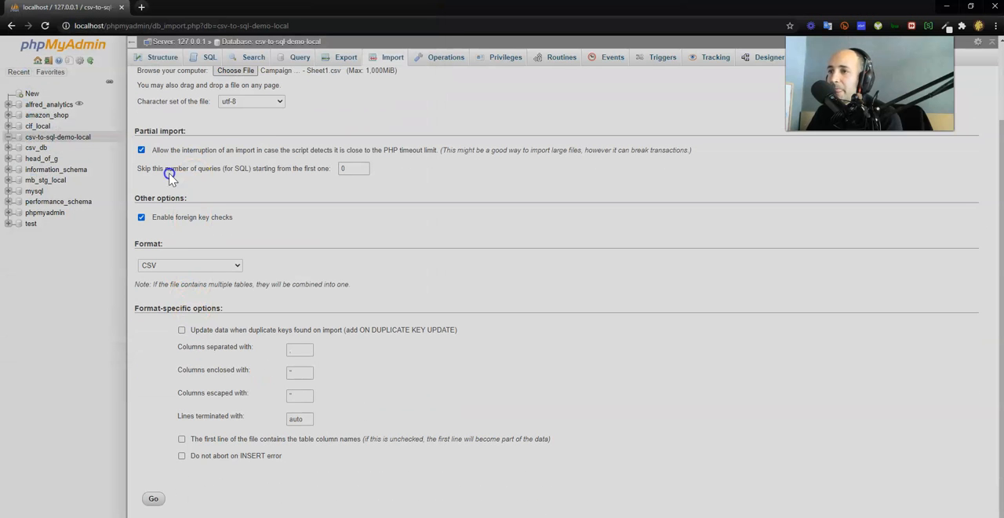
mouse_move(180, 150)
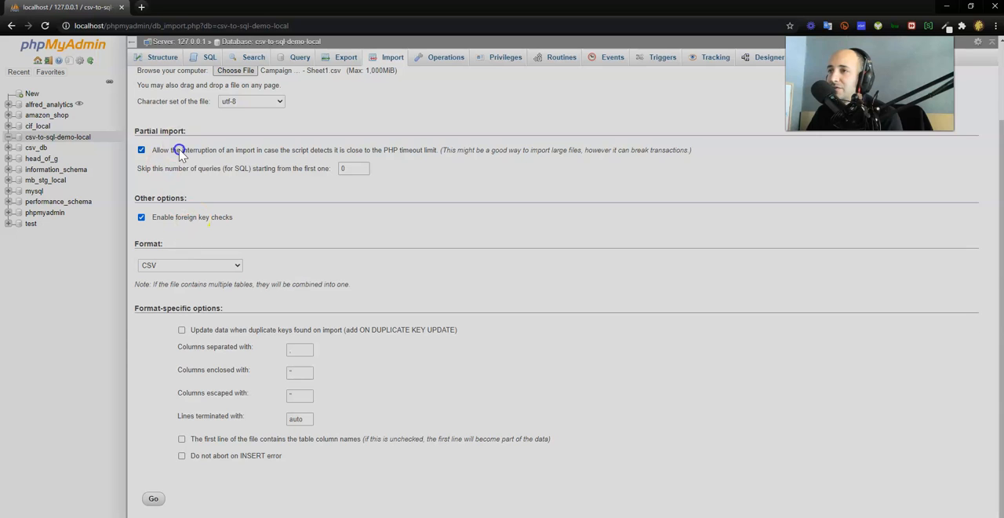
left_click(251, 153)
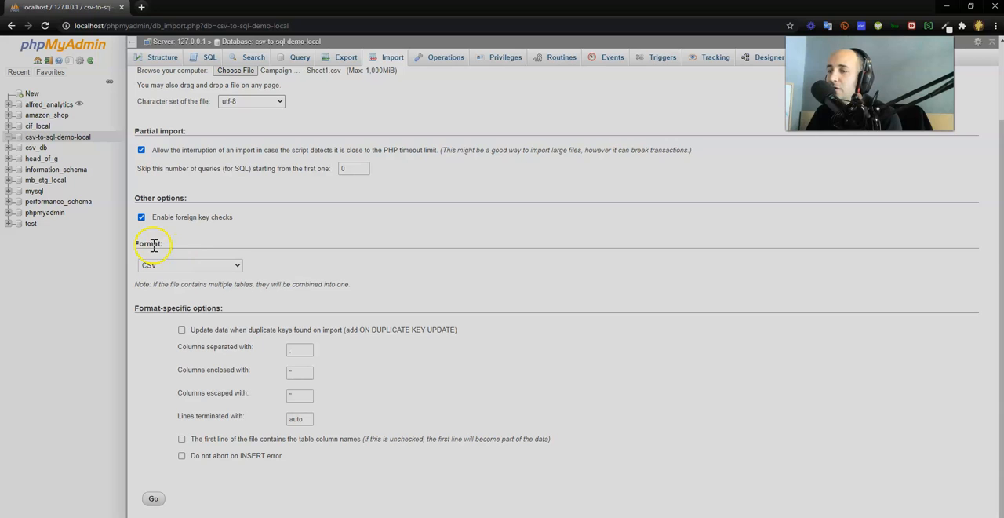
mouse_move(281, 341)
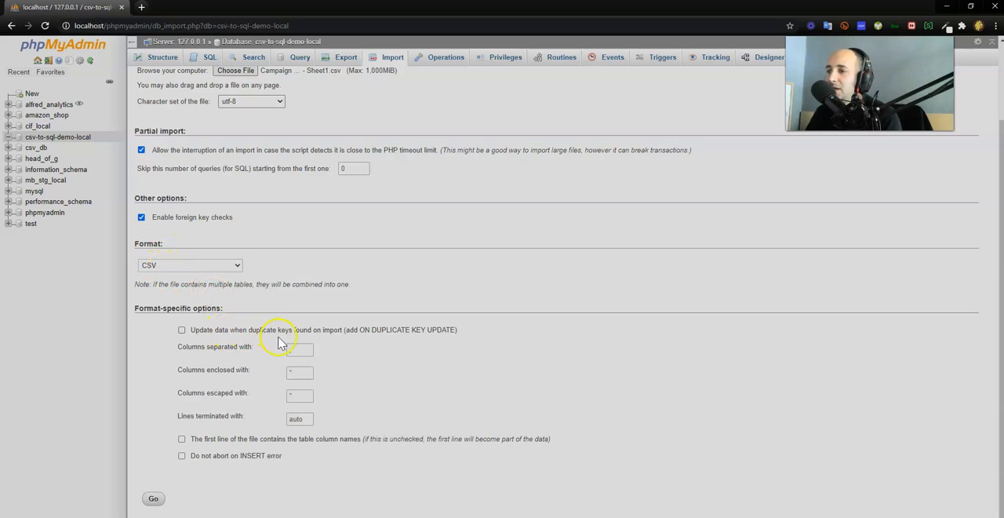
mouse_move(334, 337)
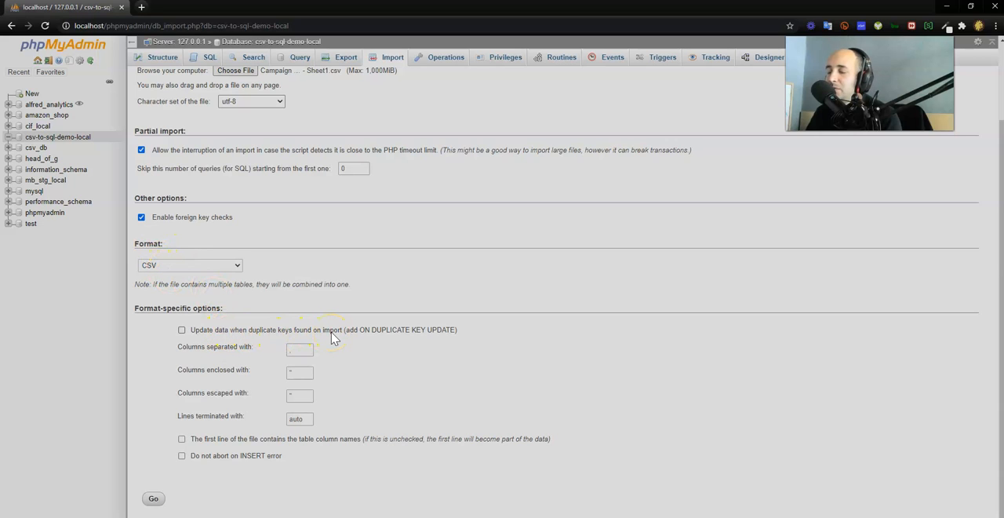
mouse_move(182, 375)
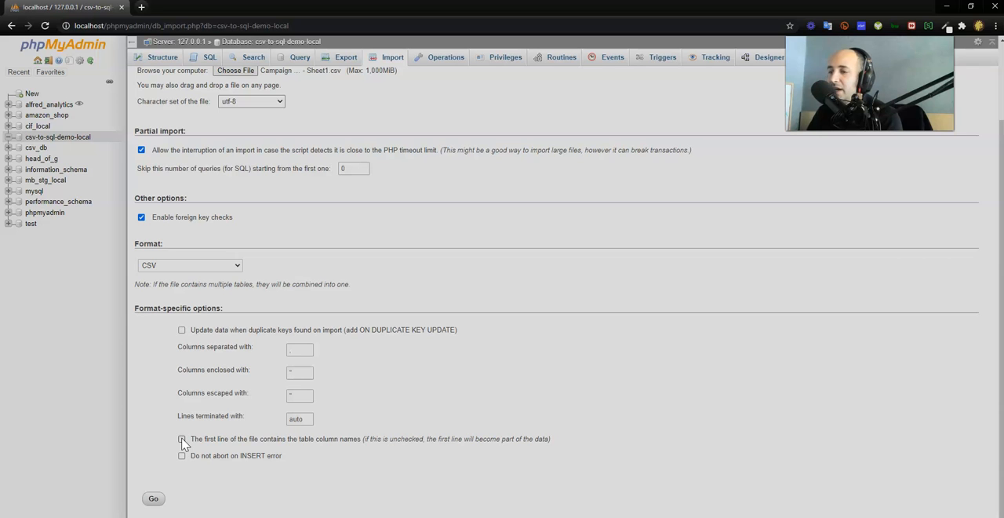
left_click(181, 439)
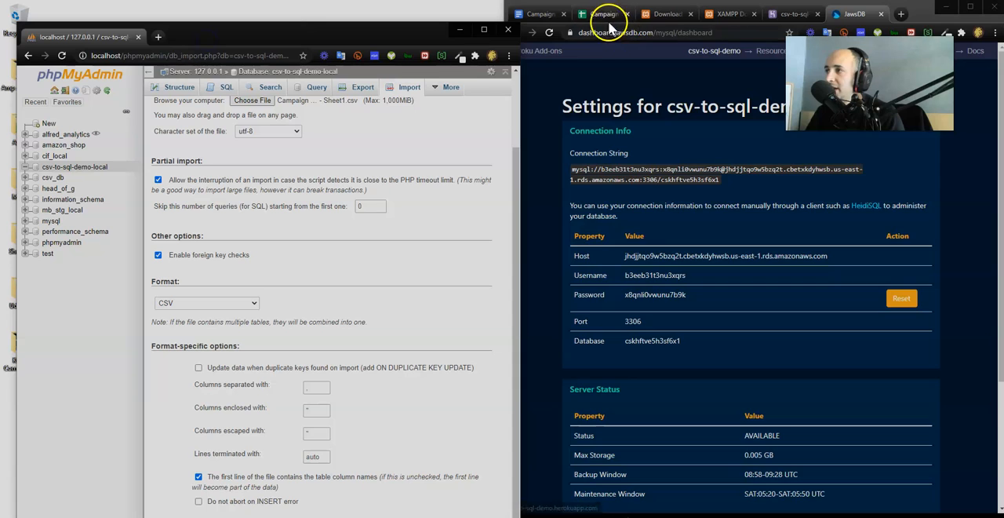
left_click(604, 14)
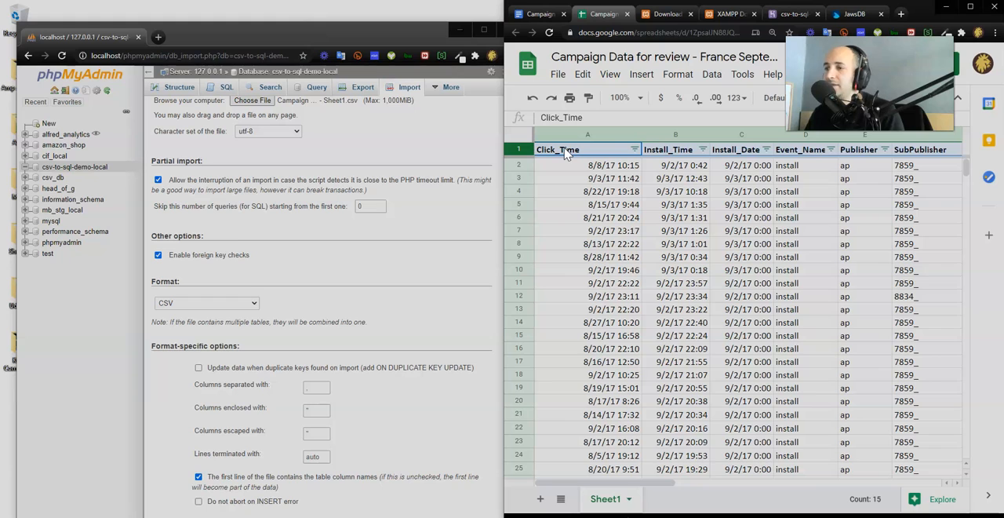
scroll("down", 3)
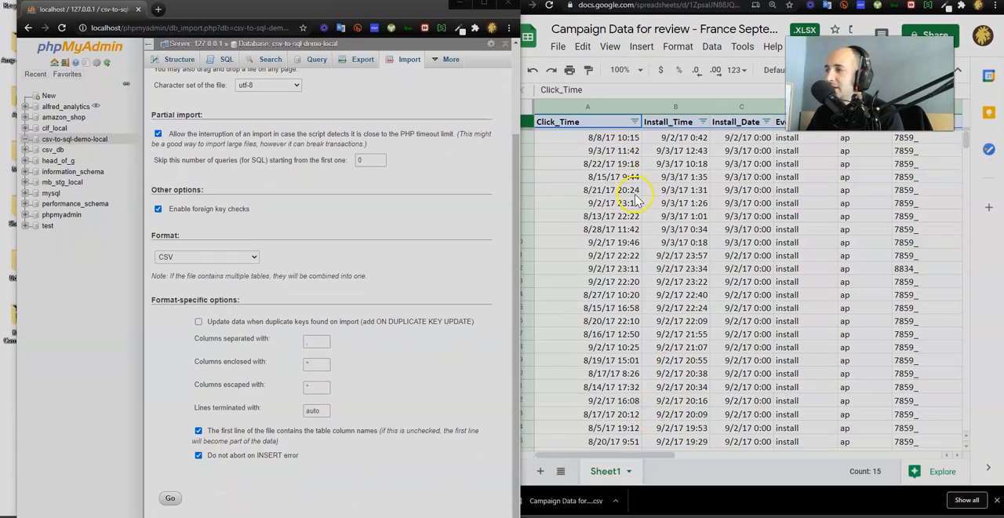
left_click(614, 203)
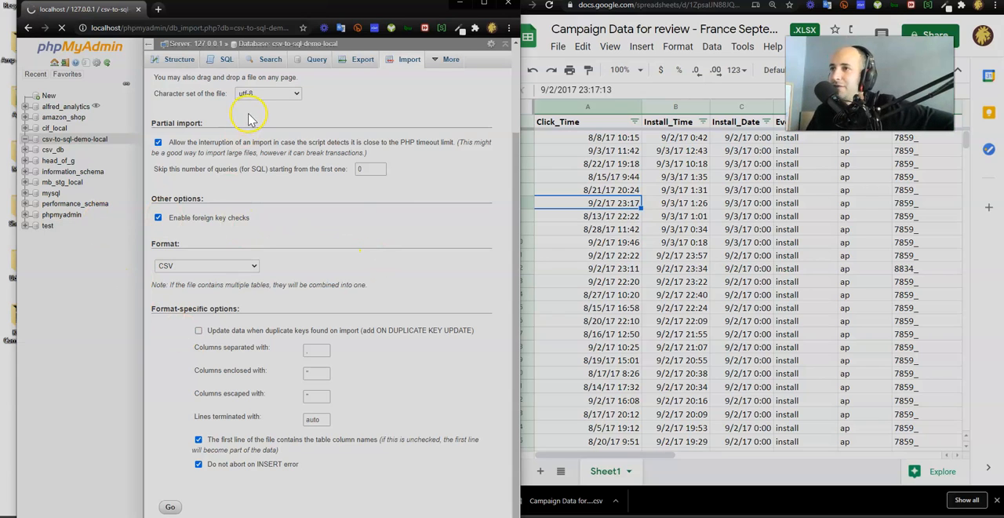
- Run the import, creating table 1 with 6639 rows, and maximize the window
left_click(170, 506)
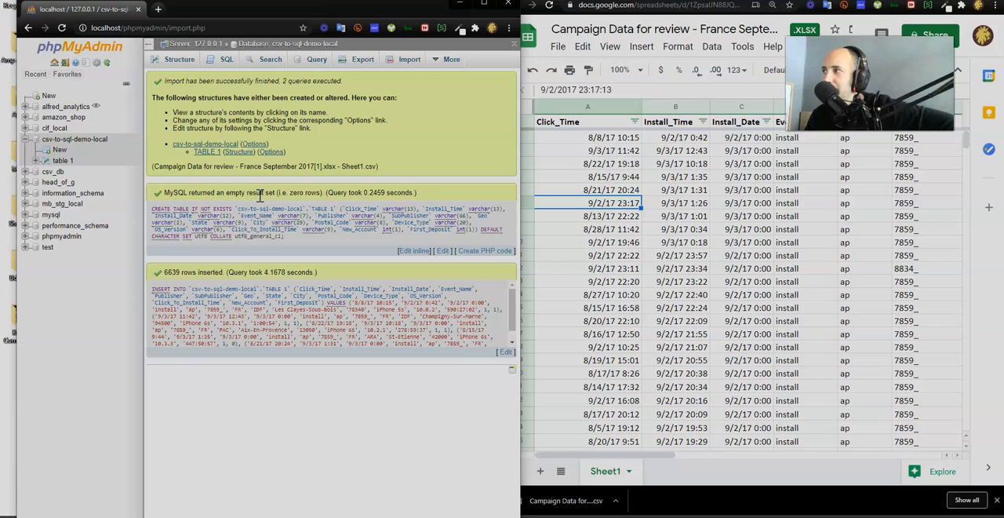
mouse_move(274, 205)
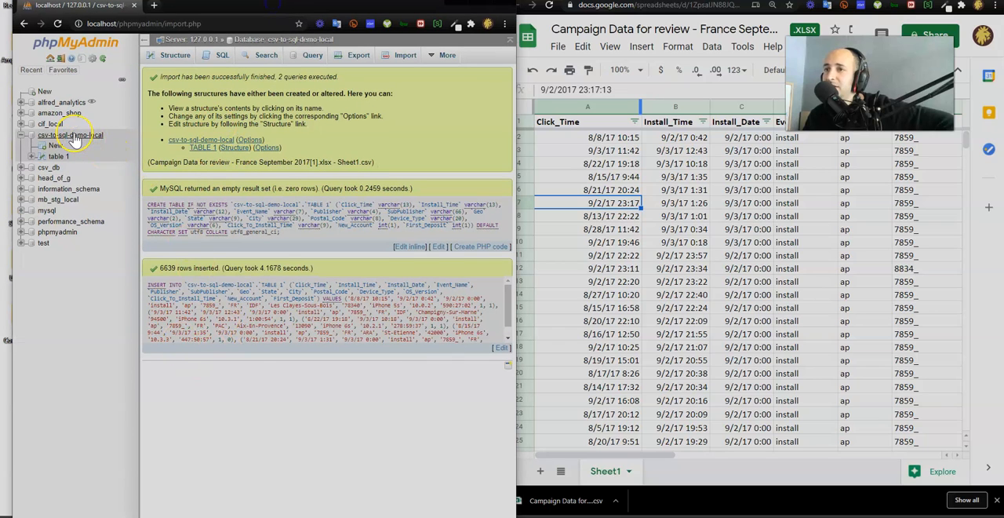
mouse_move(488, 81)
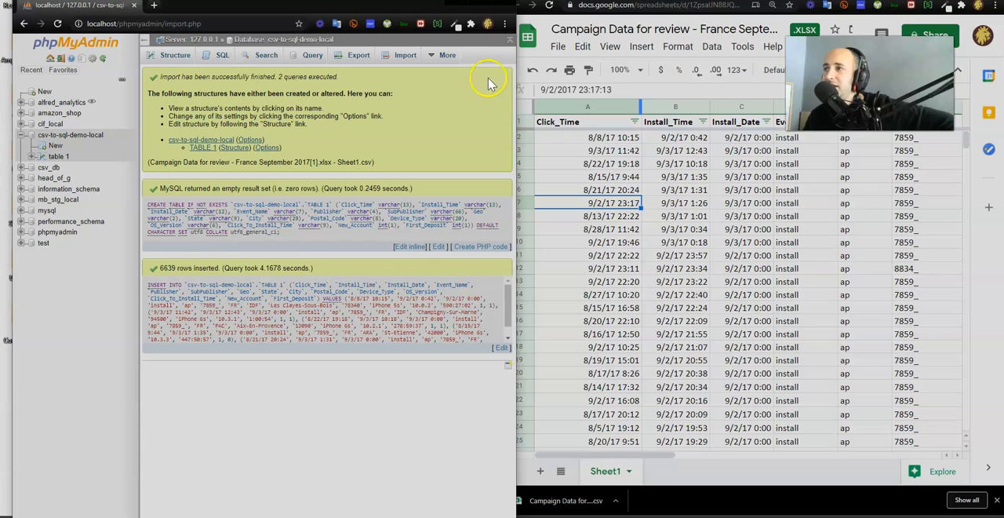
left_click(483, 19)
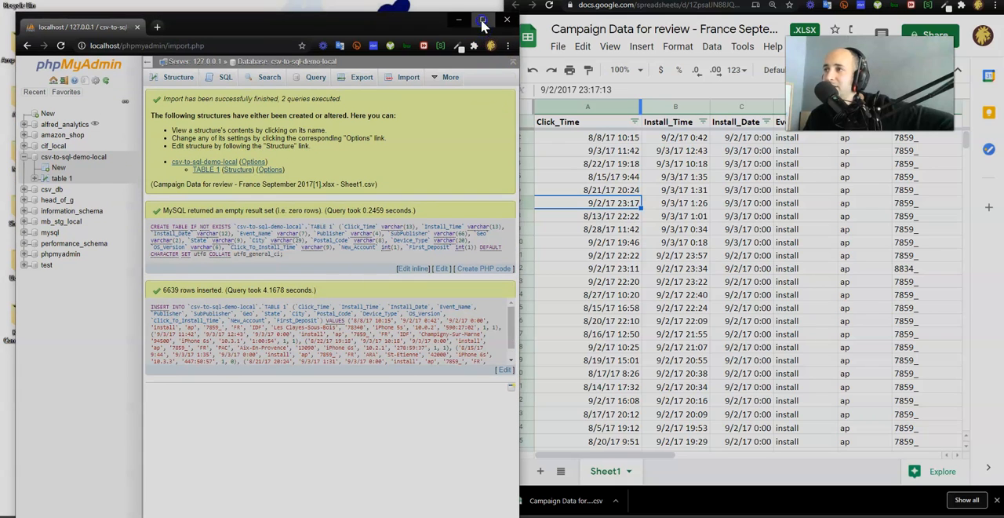
left_click(484, 19)
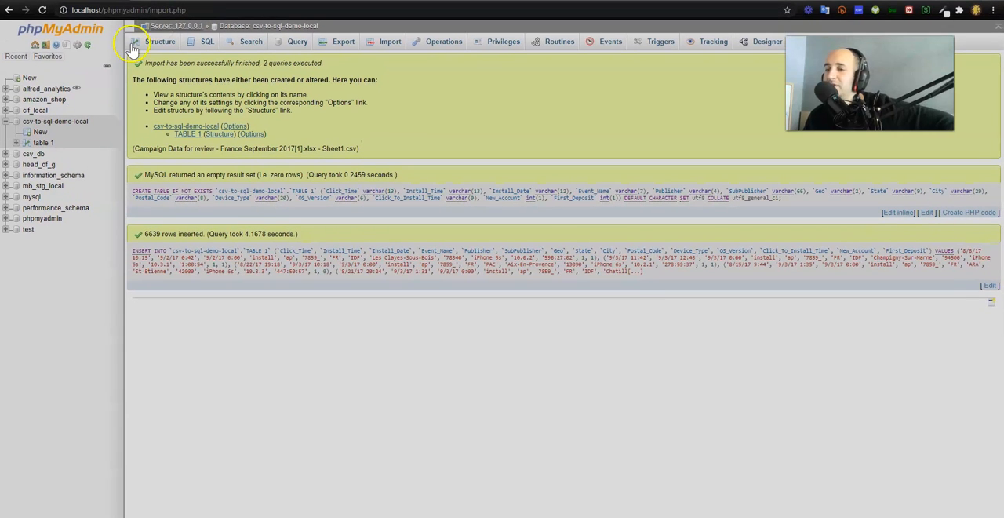
mouse_move(74, 104)
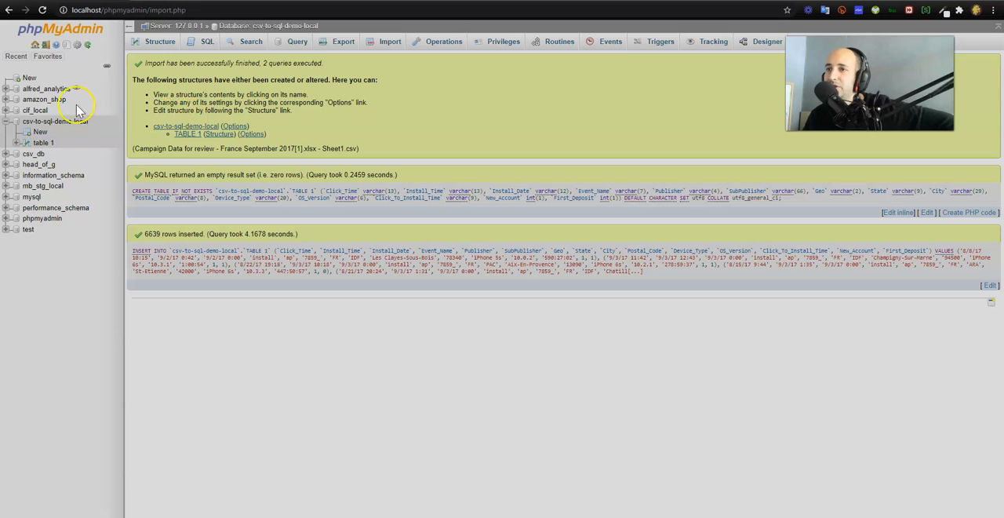
mouse_move(377, 152)
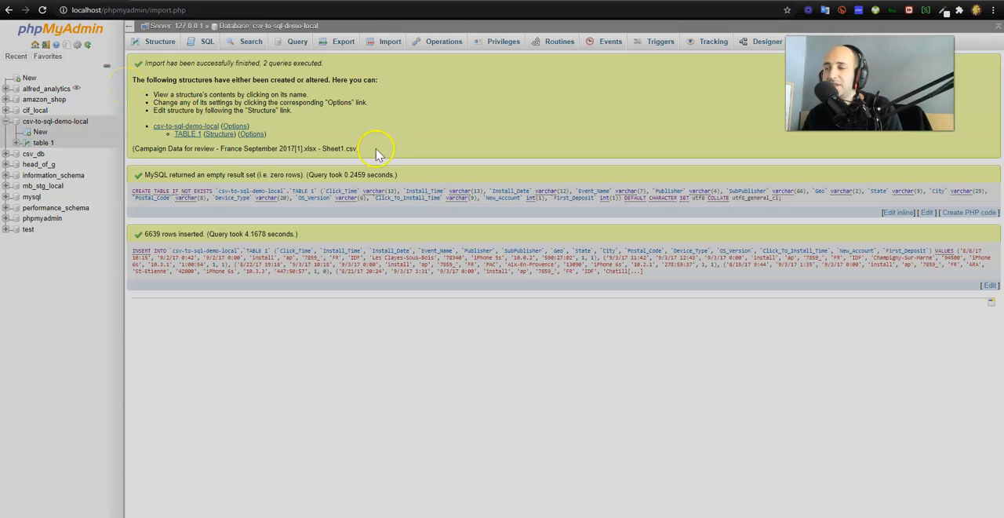
mouse_move(543, 141)
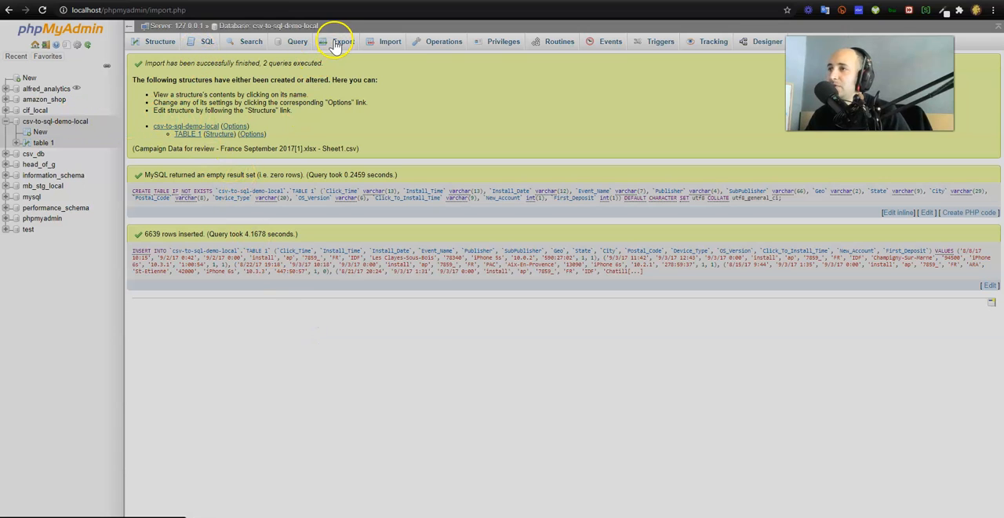
- Export csv-to-sql-demo-local with the Quick method in SQL format, downloading the .sql file
left_click(341, 41)
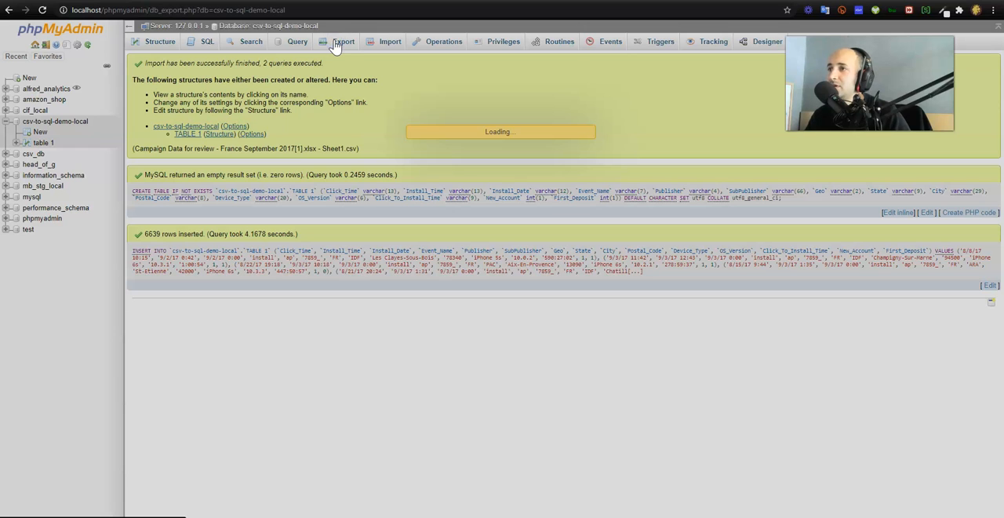
left_click(343, 42)
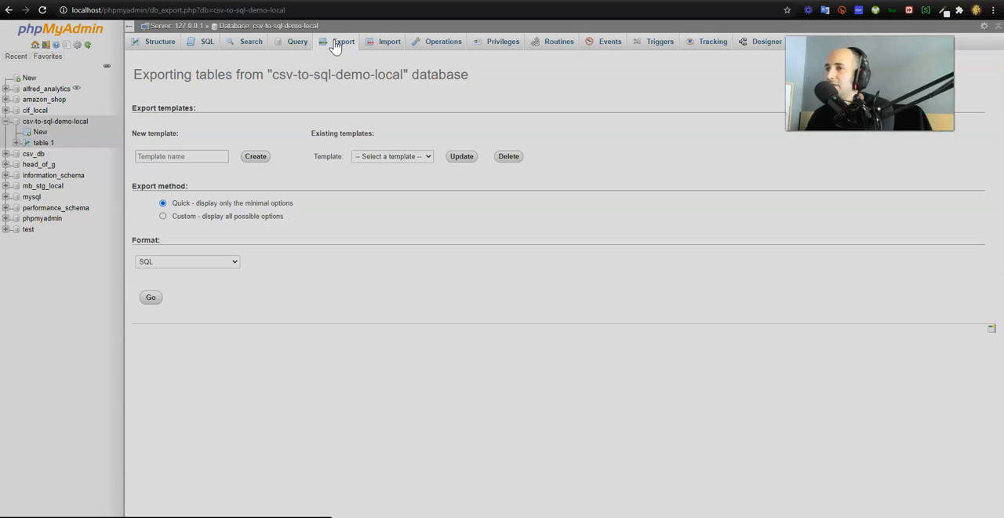
mouse_move(188, 130)
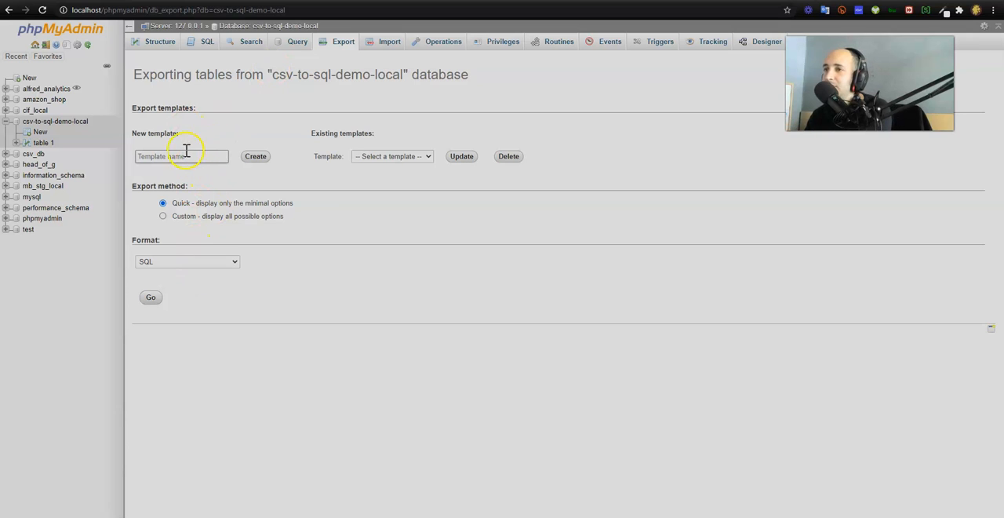
left_click(150, 297)
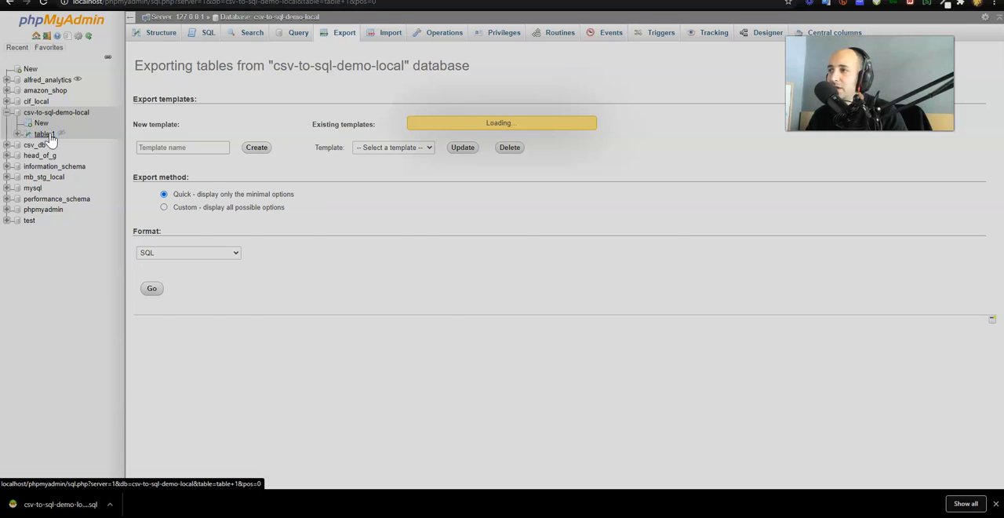
- Browse table 1's 6639 imported rows, then view its 15-column structure
left_click(44, 133)
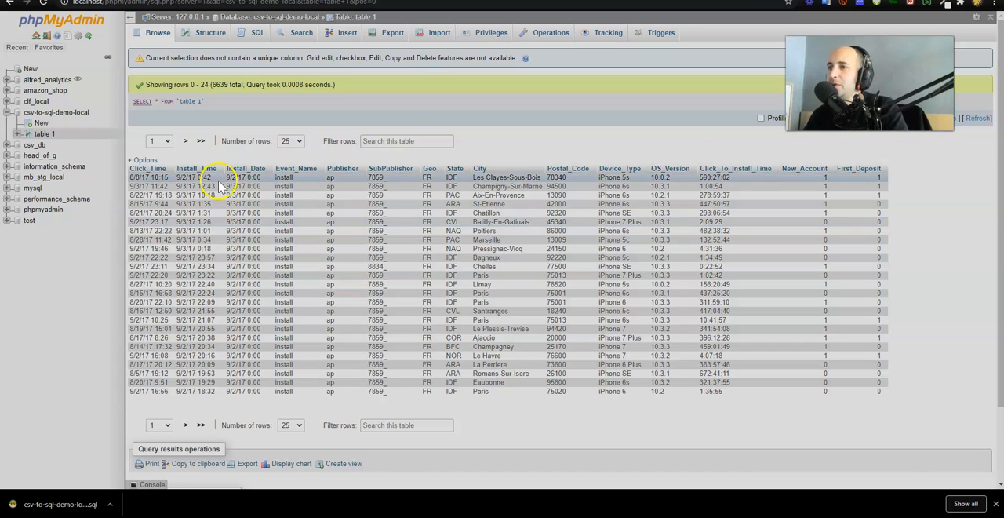
mouse_move(195, 168)
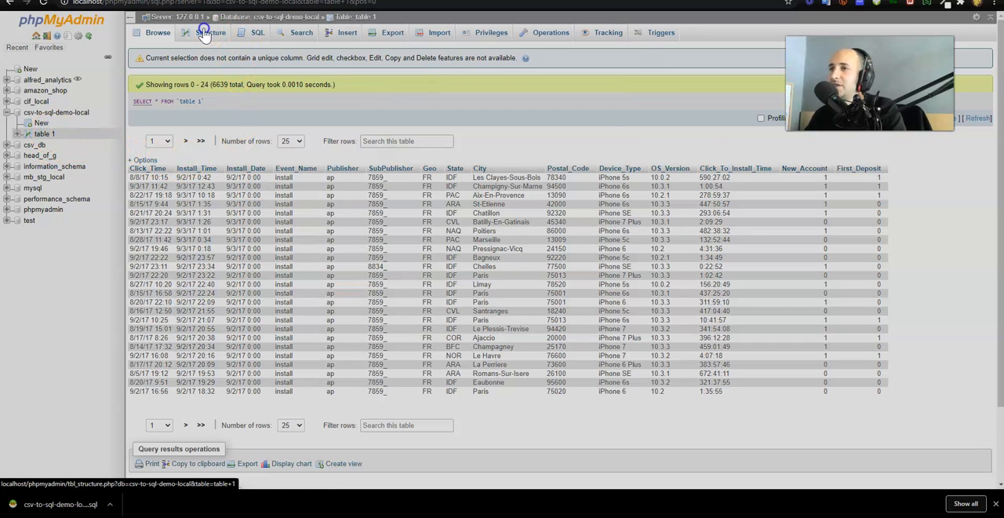
left_click(211, 32)
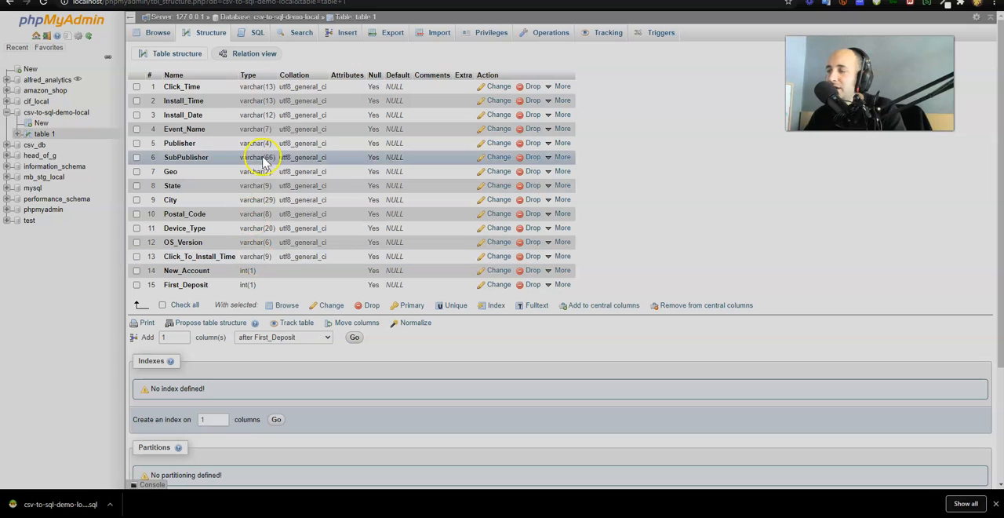
mouse_move(275, 75)
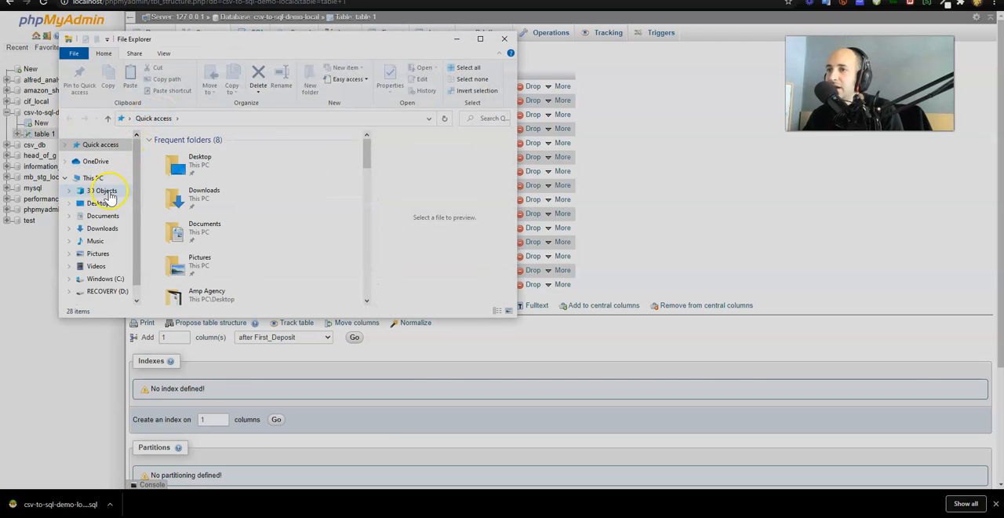
- Find and preview csv-to-sql-demo-local.sql in Downloads, opening its context menu
left_click(102, 228)
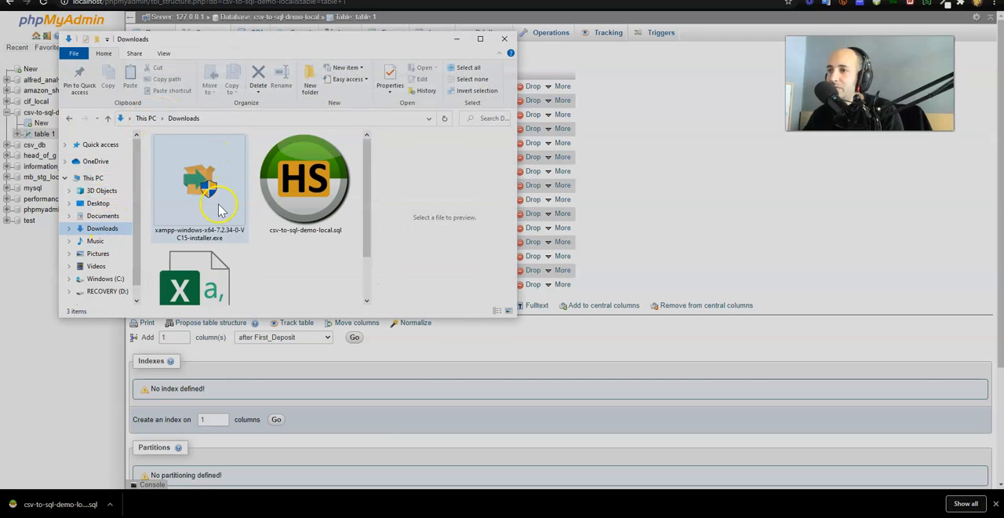
left_click(305, 180)
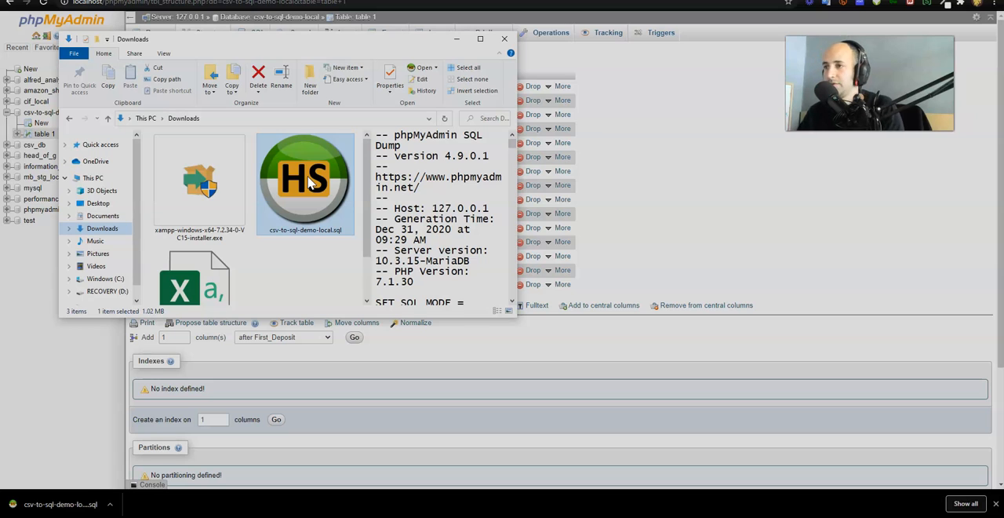
right_click(305, 180)
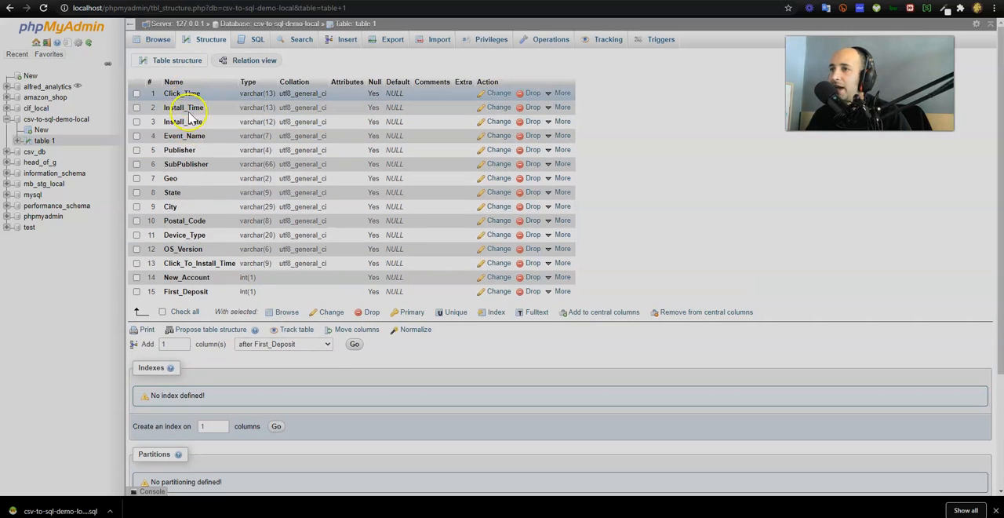
mouse_move(414, 130)
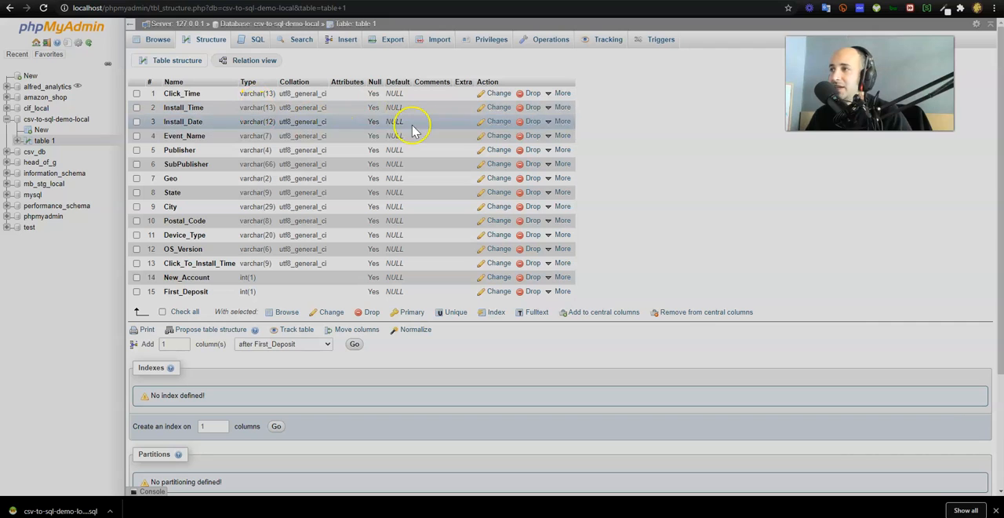
- Open Click_Time's edit form and browse the data type list for a date/time type
left_click(498, 94)
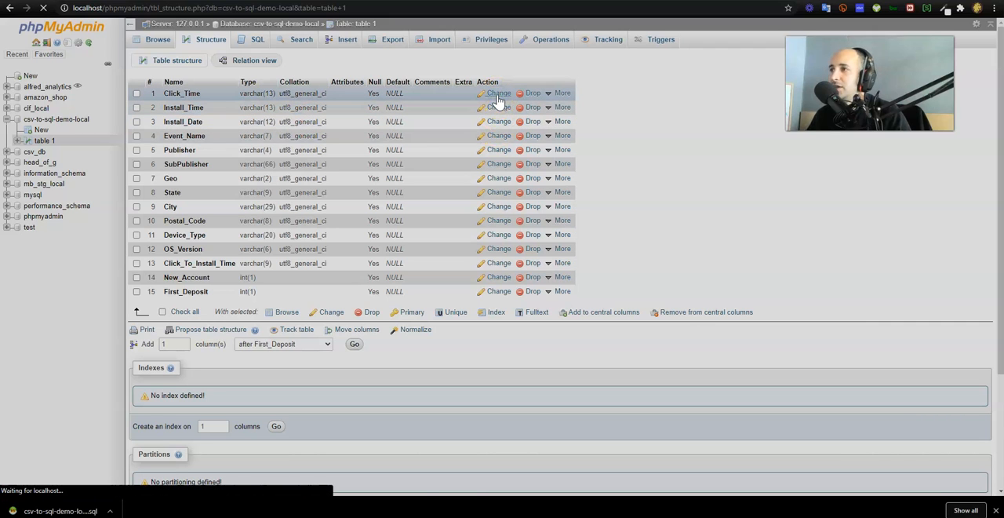
left_click(494, 92)
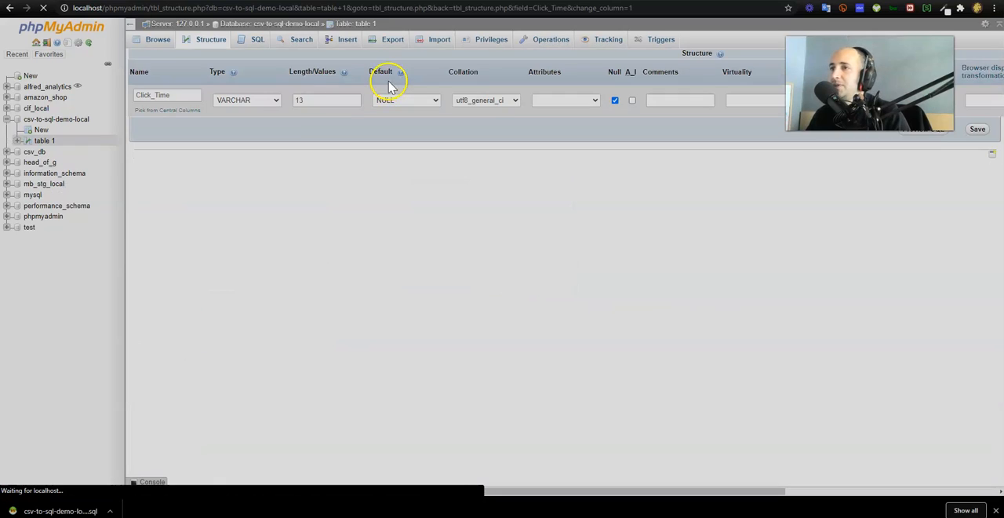
left_click(247, 100)
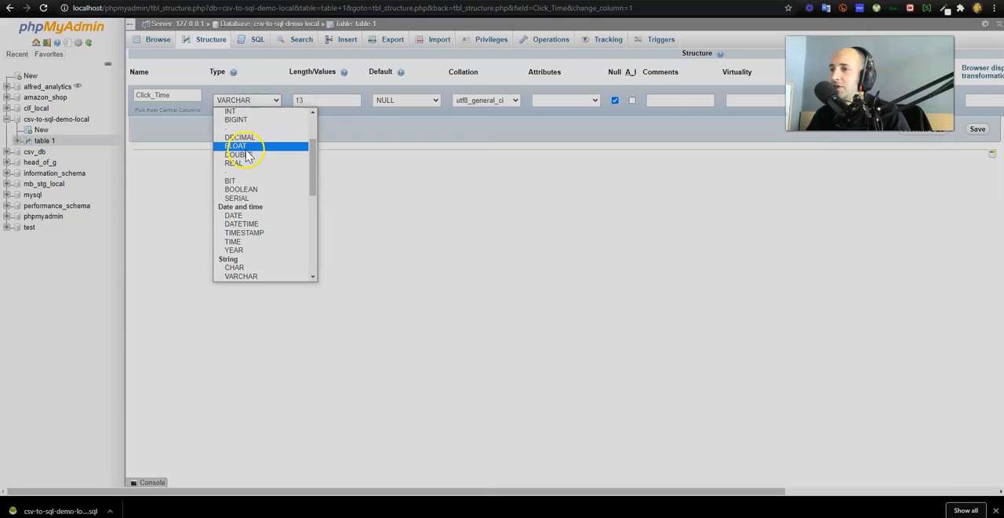
left_click(233, 215)
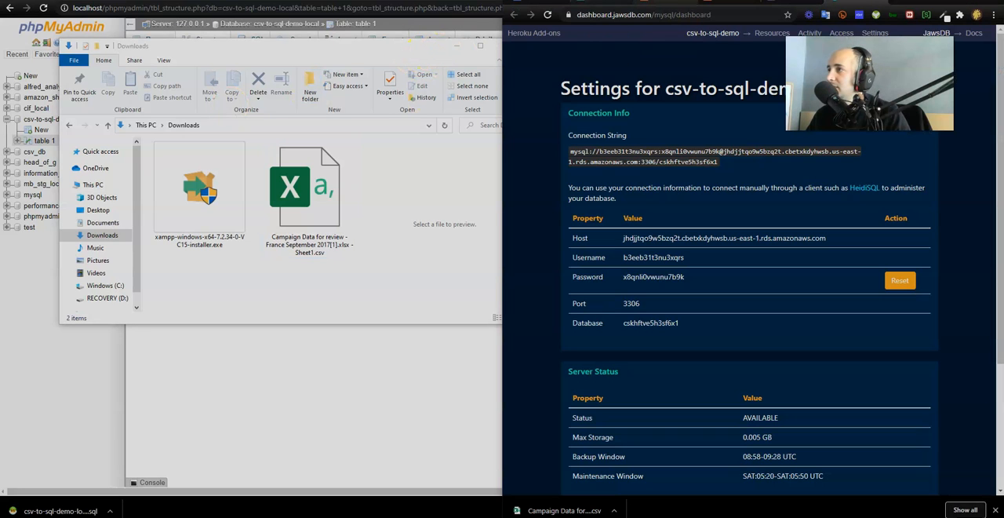
- Close Downloads and inspect Install_Time, Event_Name, New_Account and Click_To_Install_Time values in the sheet
left_click(564, 510)
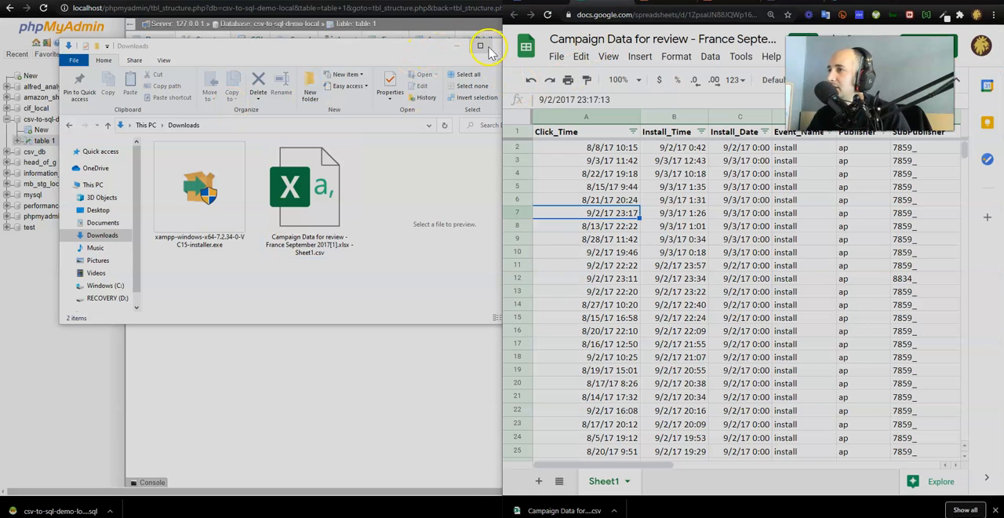
left_click(481, 46)
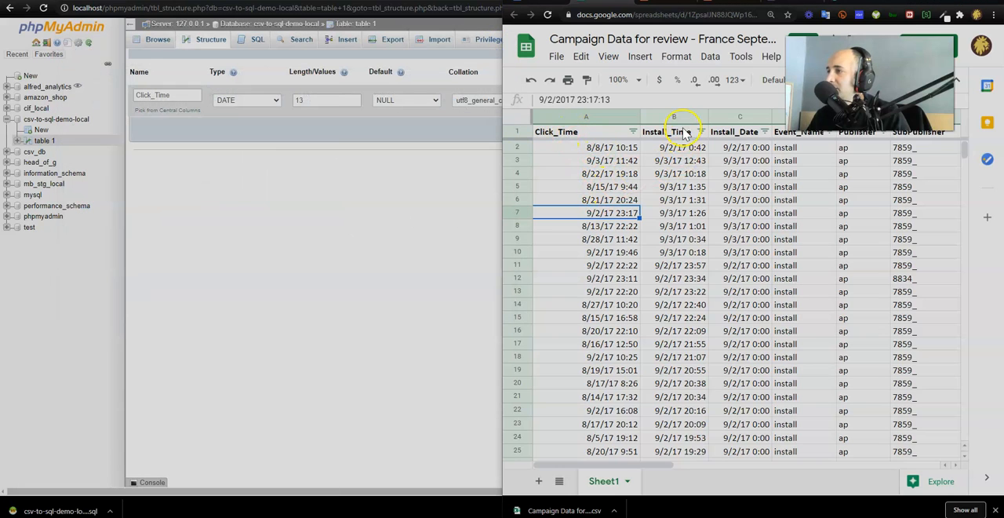
left_click(674, 160)
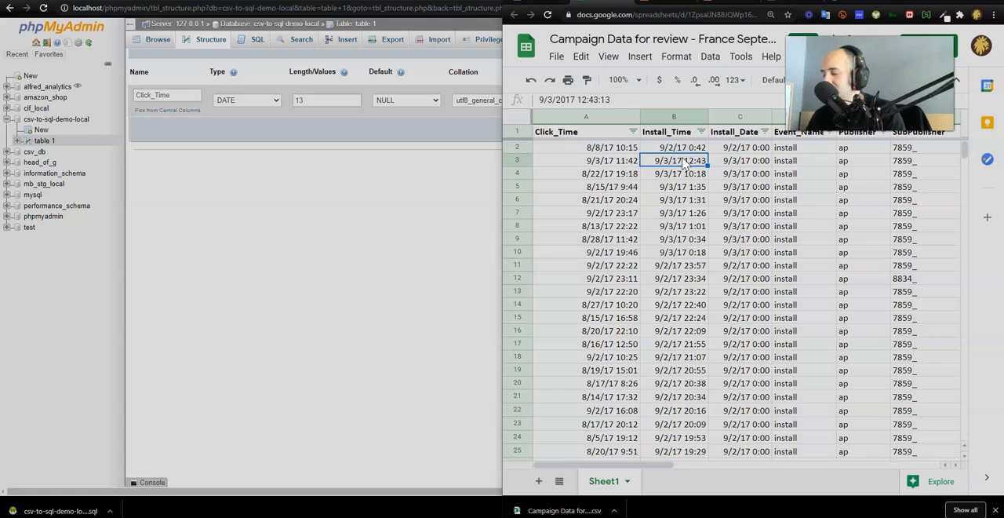
left_click(798, 160)
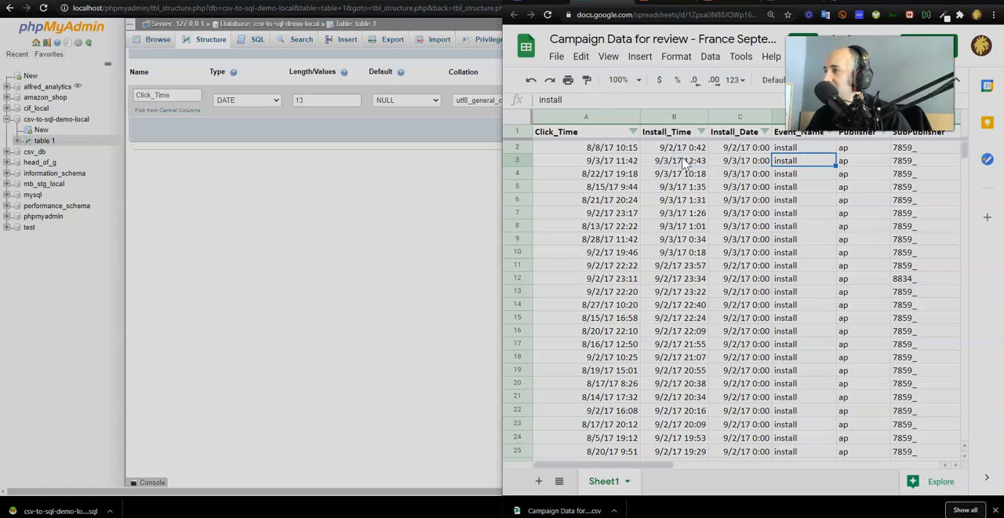
scroll("right", 3)
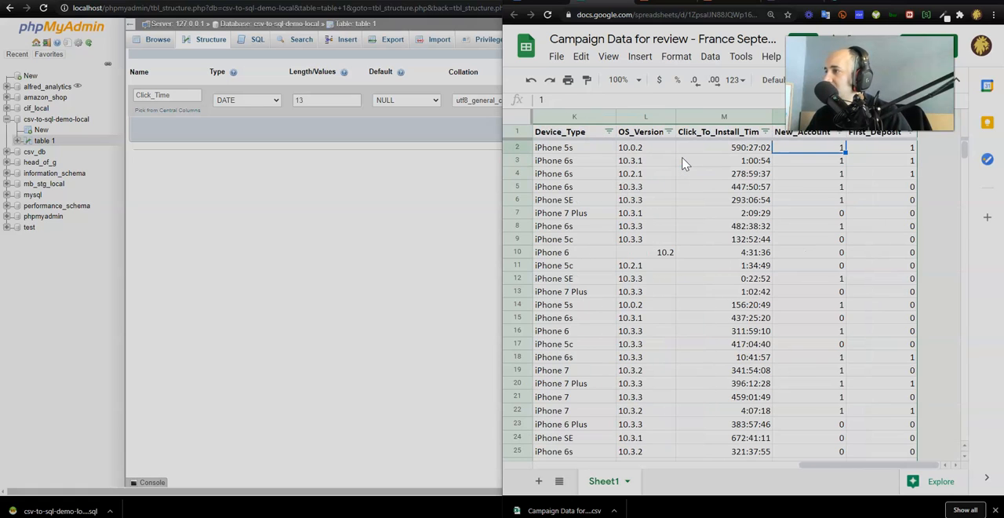
left_click(723, 148)
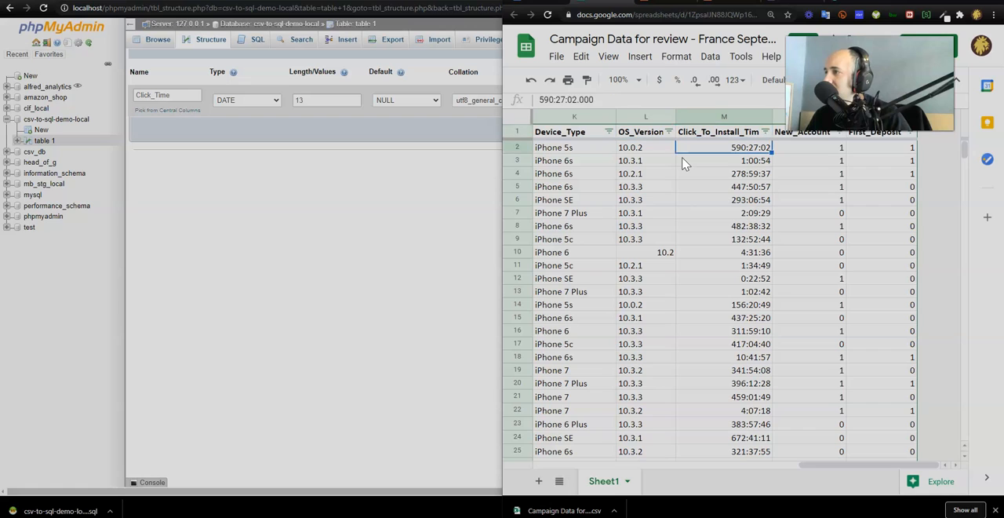
left_click(718, 131)
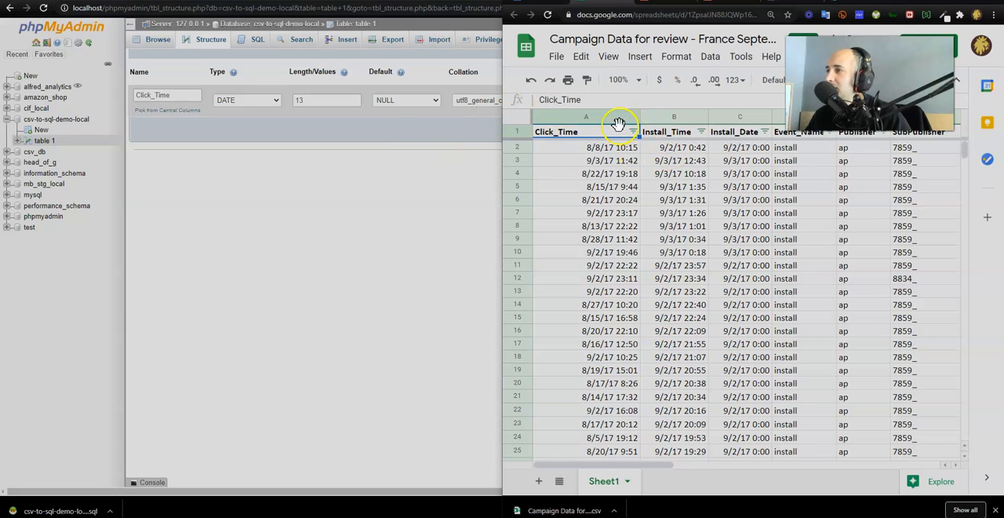
left_click(261, 99)
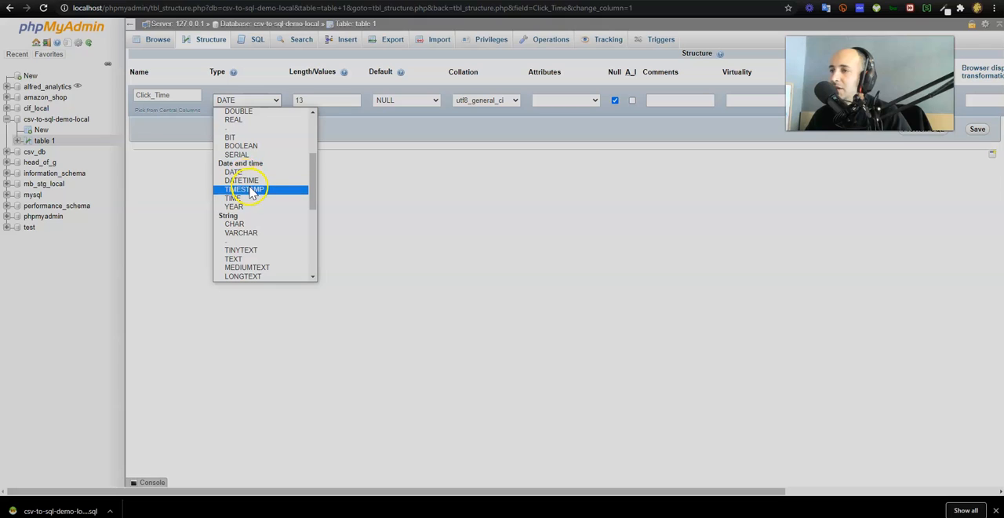
- Try saving Click_Time as TIMESTAMP, then as DATETIME; both fail with a precision 13 error
left_click(244, 189)
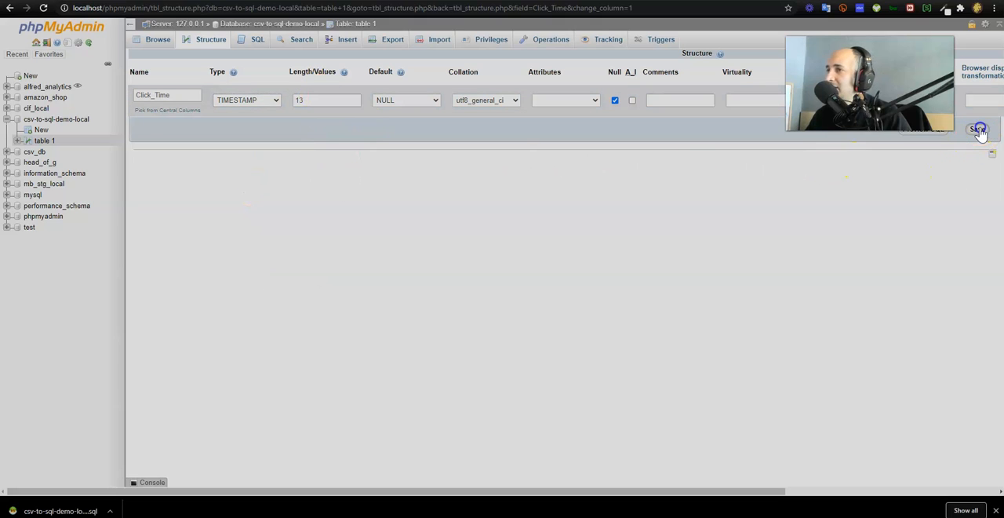
left_click(977, 129)
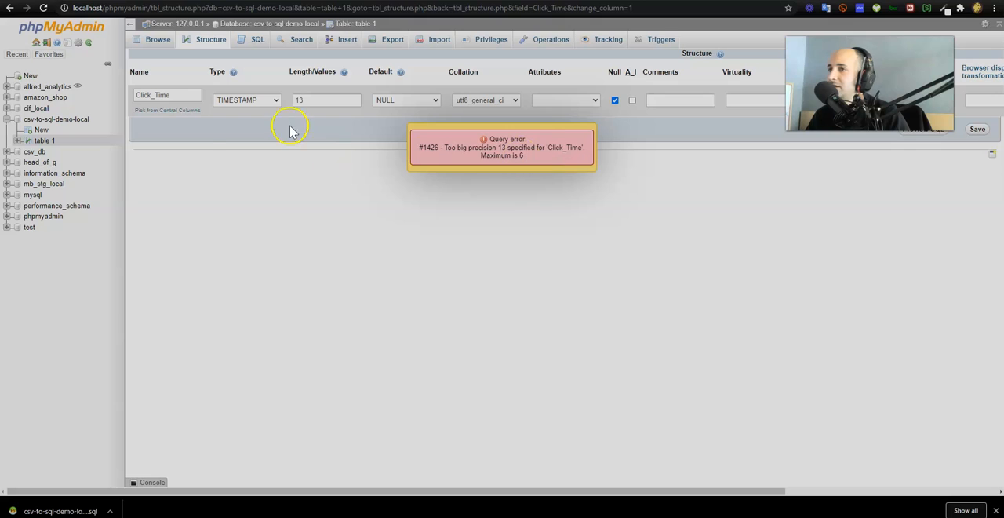
left_click(246, 100)
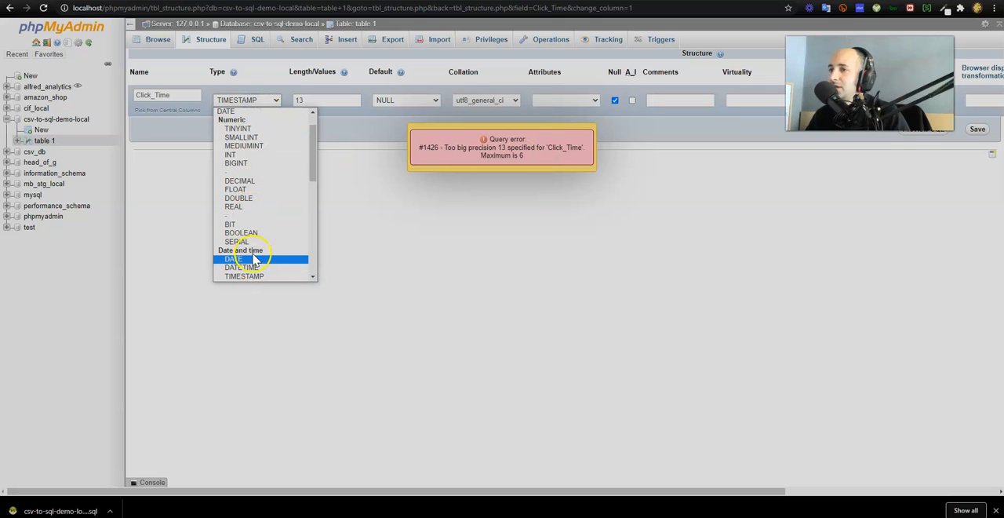
left_click(234, 258)
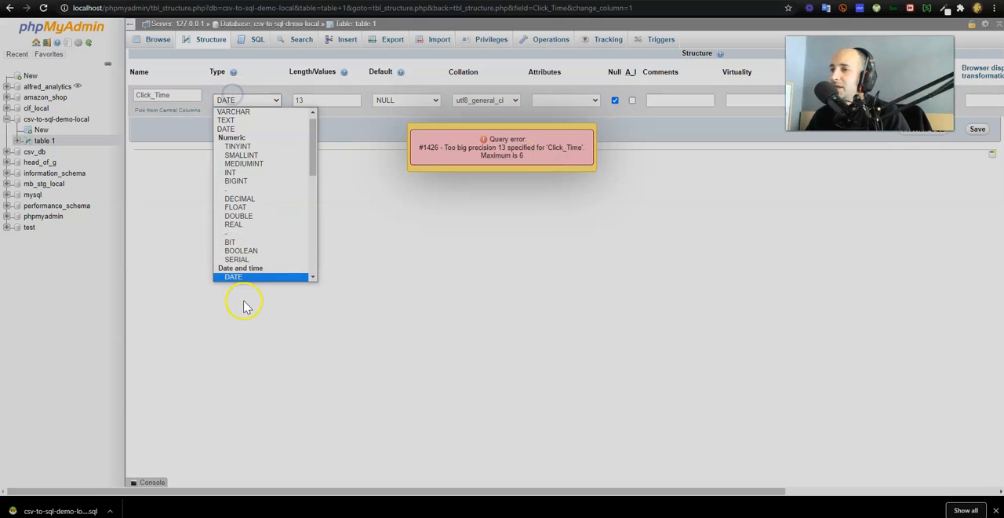
left_click(240, 276)
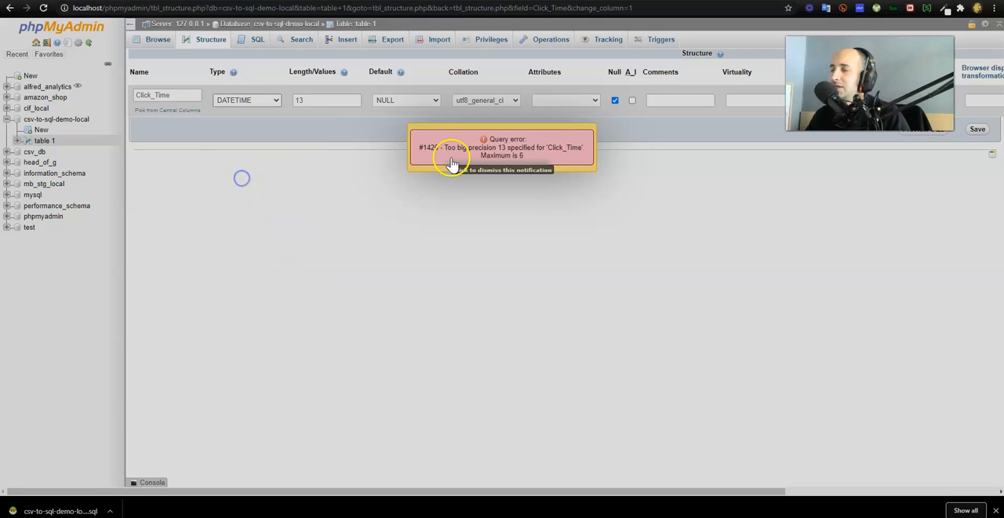
left_click(978, 129)
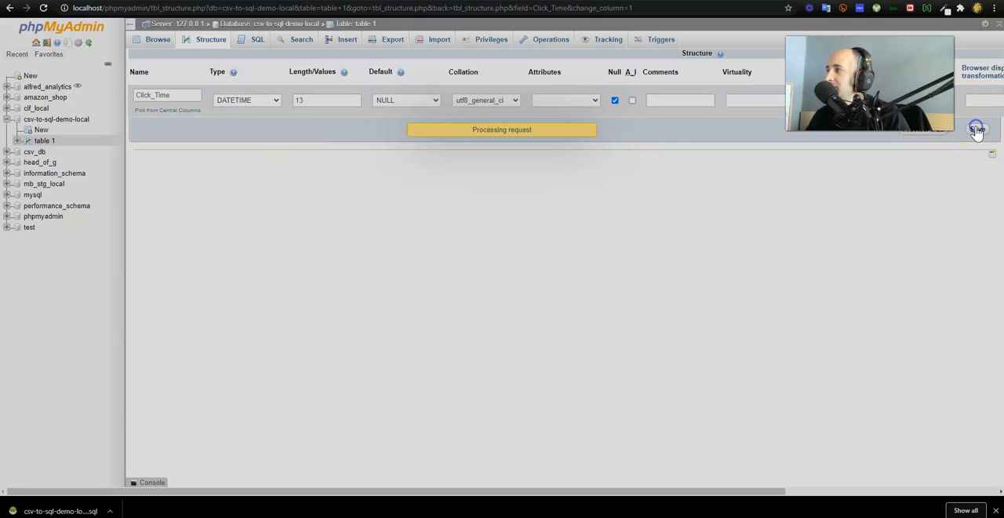
left_click(976, 128)
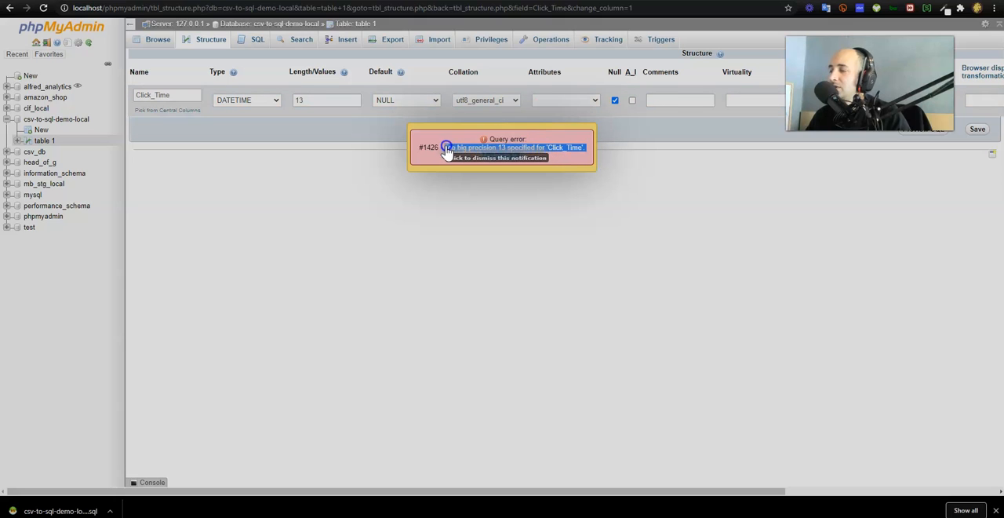
left_click(502, 153)
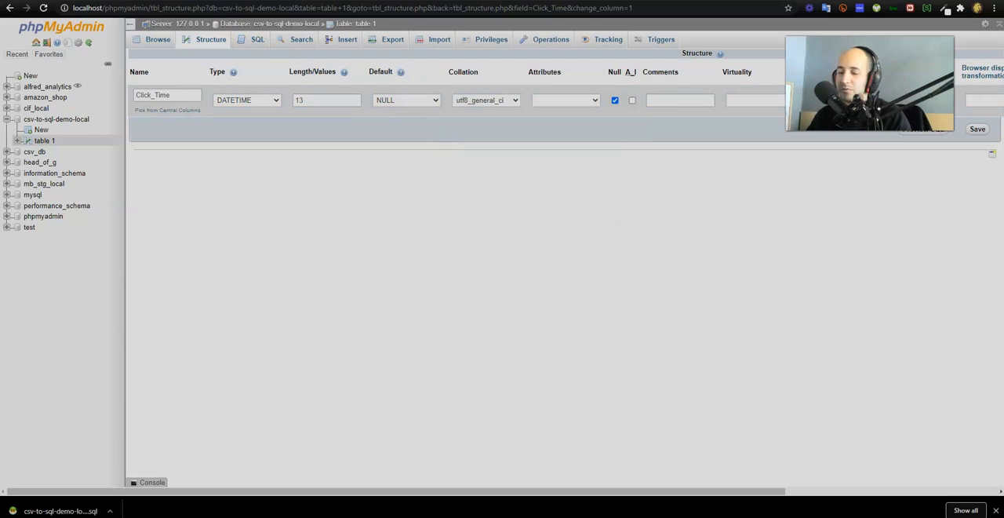
- Retry the save and search Google for 'too big precision'
type("too big pre")
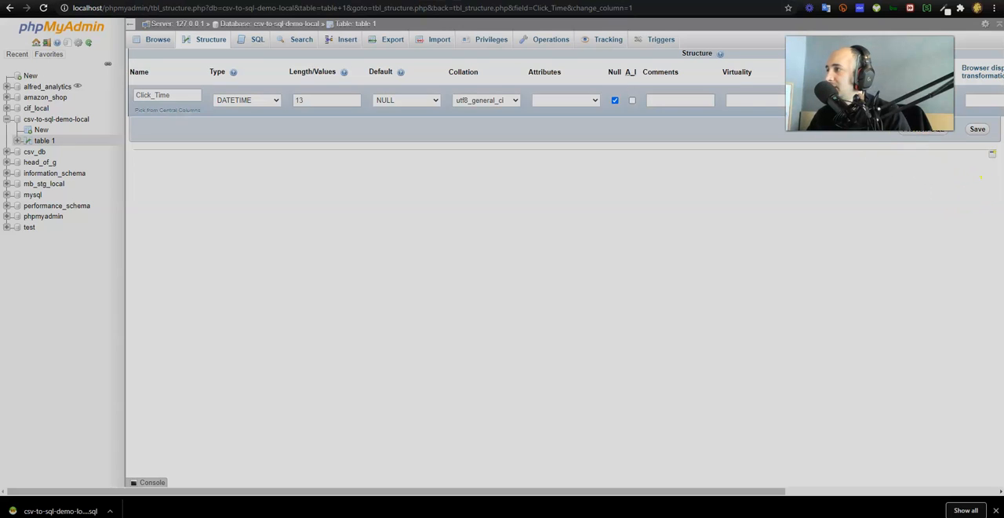
left_click(977, 128)
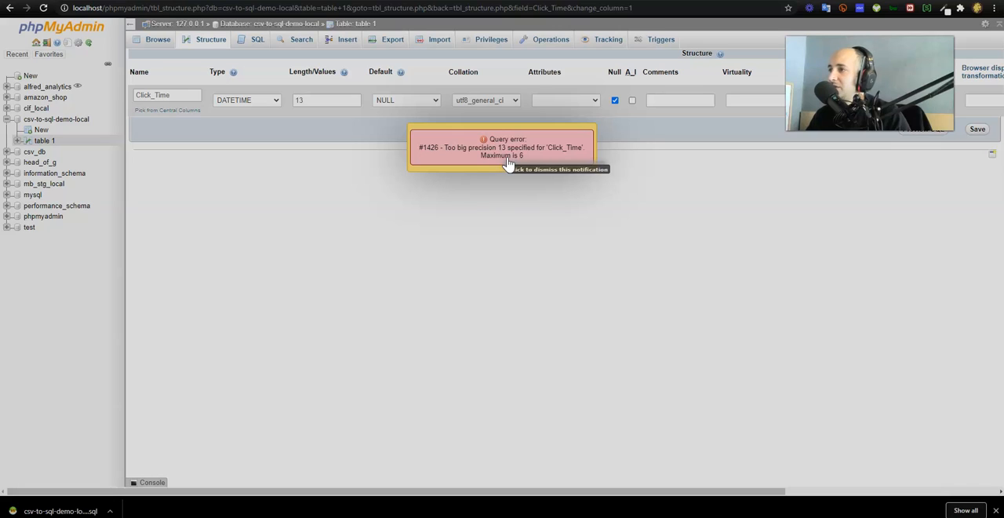
type("too big precision")
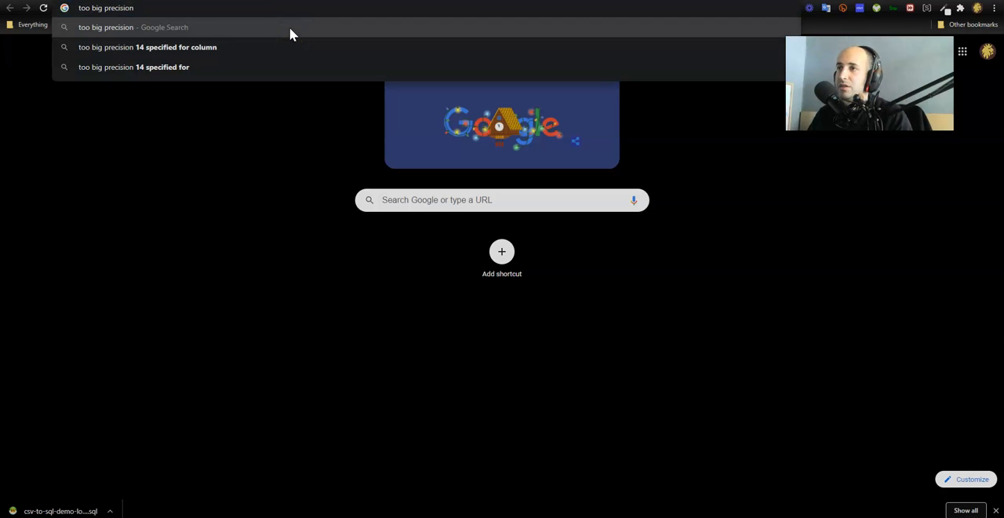
- Read the Stack Overflow ERROR 1426 answer, highlighting its advice to drop the timestamp length
left_click(148, 47)
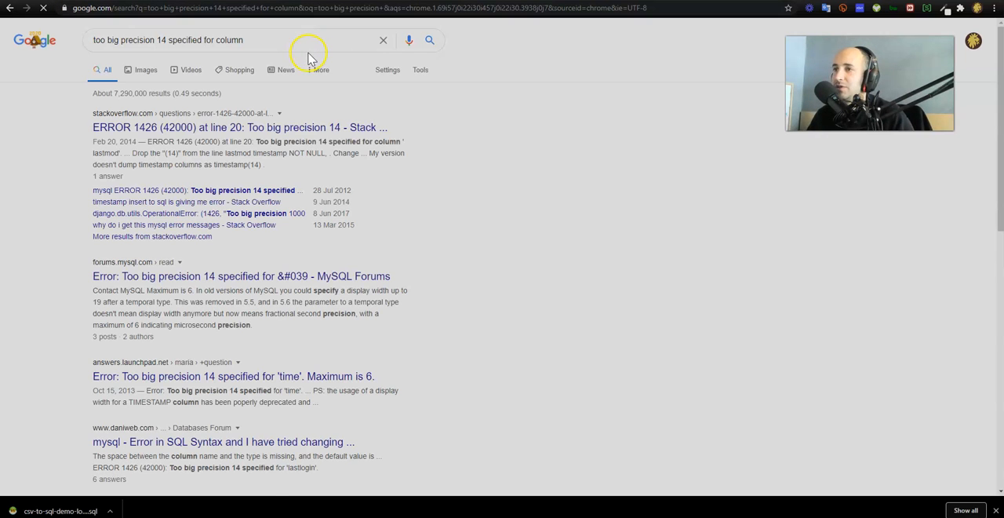
left_click(240, 128)
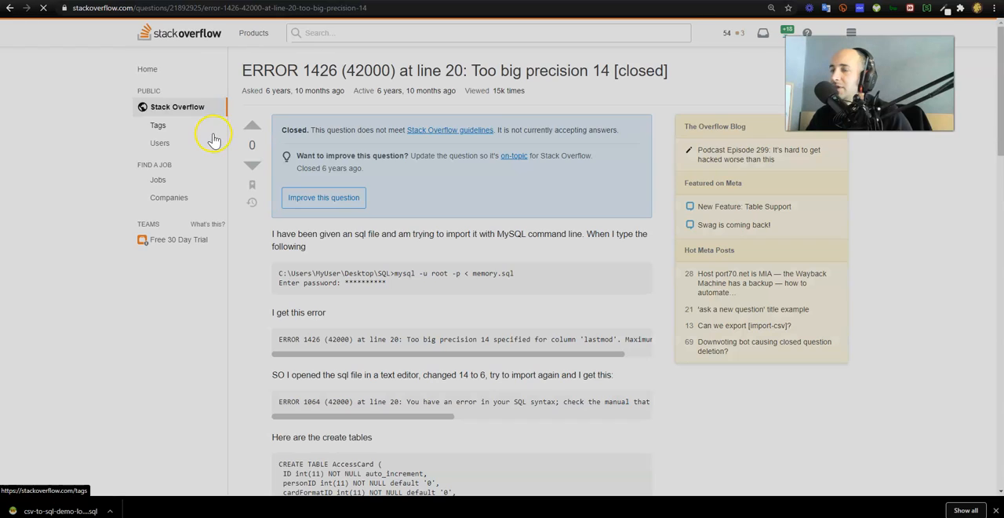
scroll("down", 3)
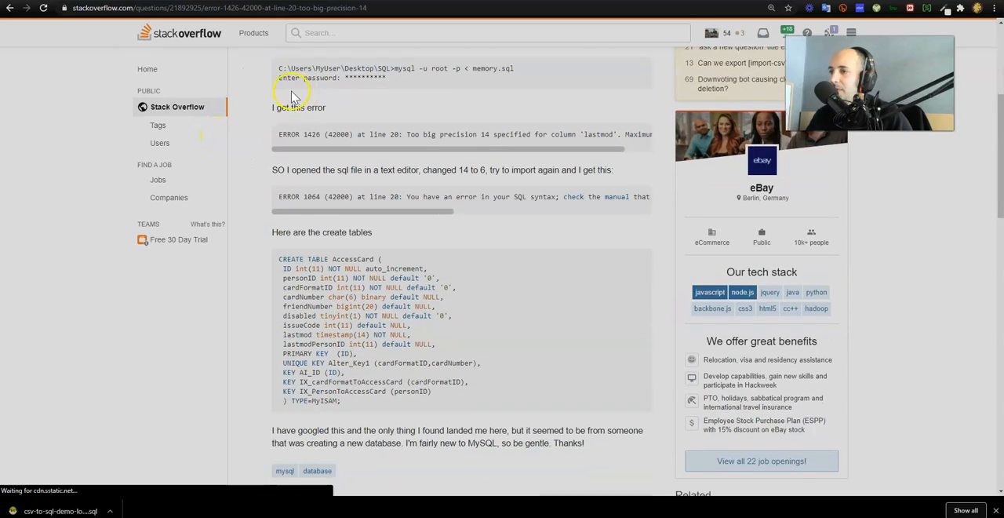
scroll("down", 3)
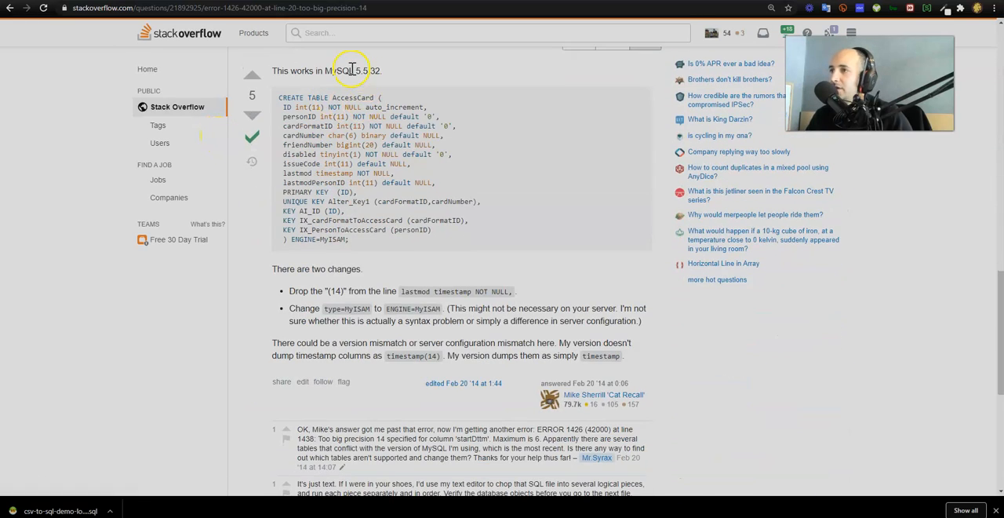
mouse_move(309, 285)
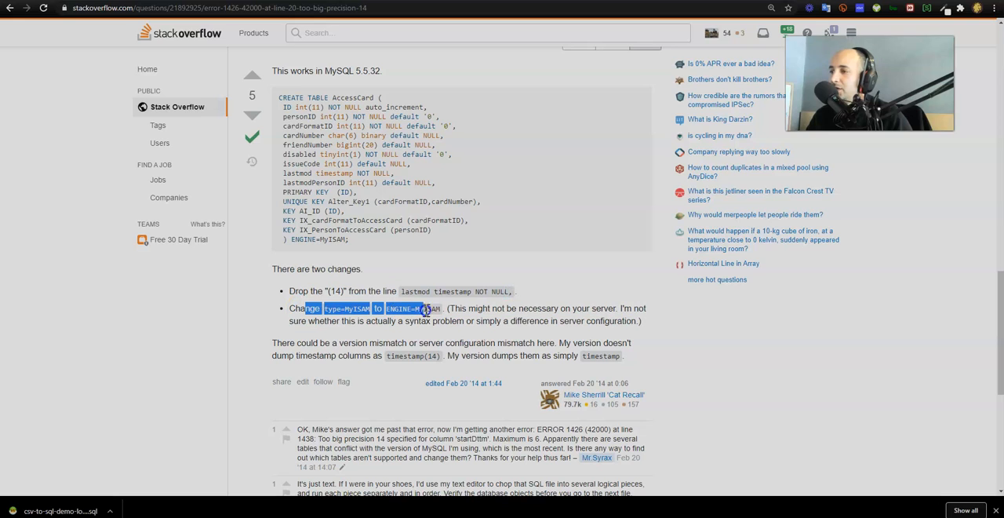
left_click_drag(428, 309, 616, 309)
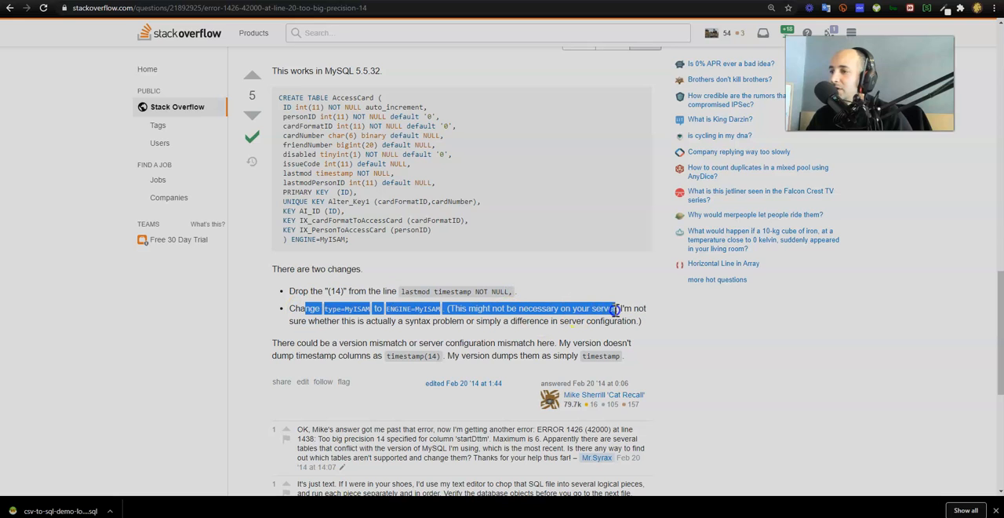
left_click_drag(616, 308, 628, 356)
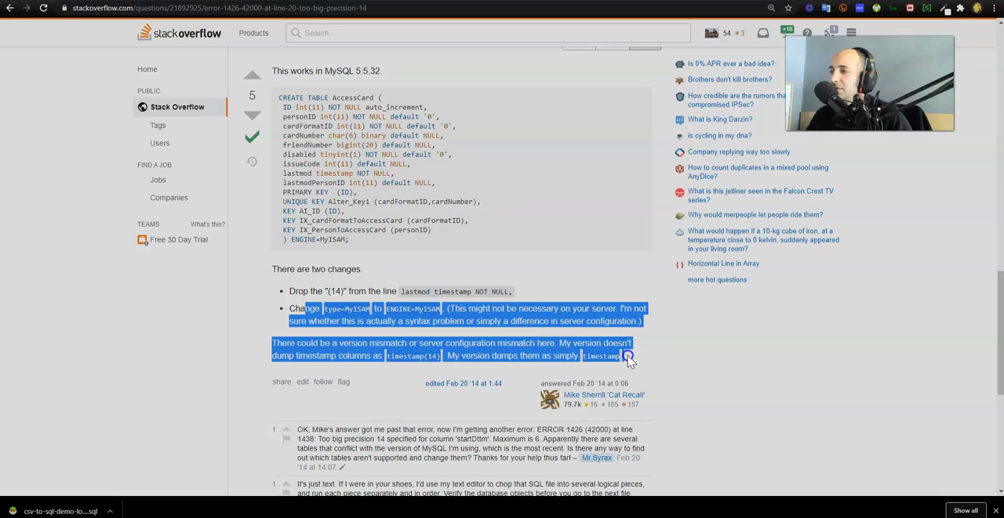
left_click(307, 343)
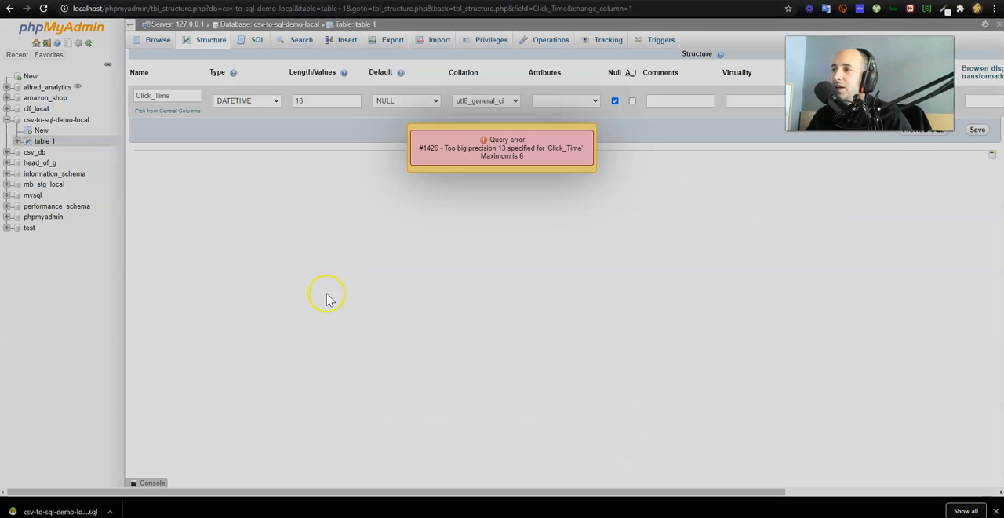
mouse_move(404, 308)
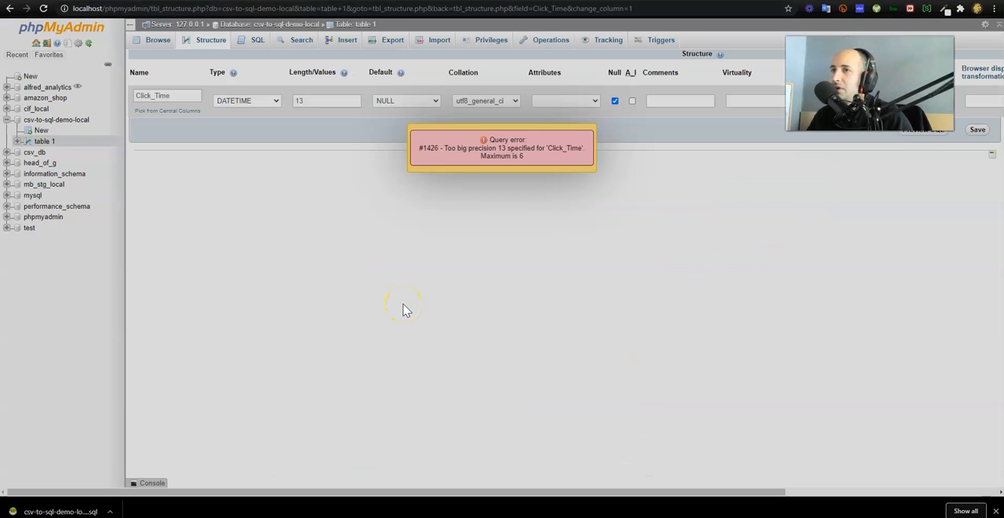
mouse_move(407, 309)
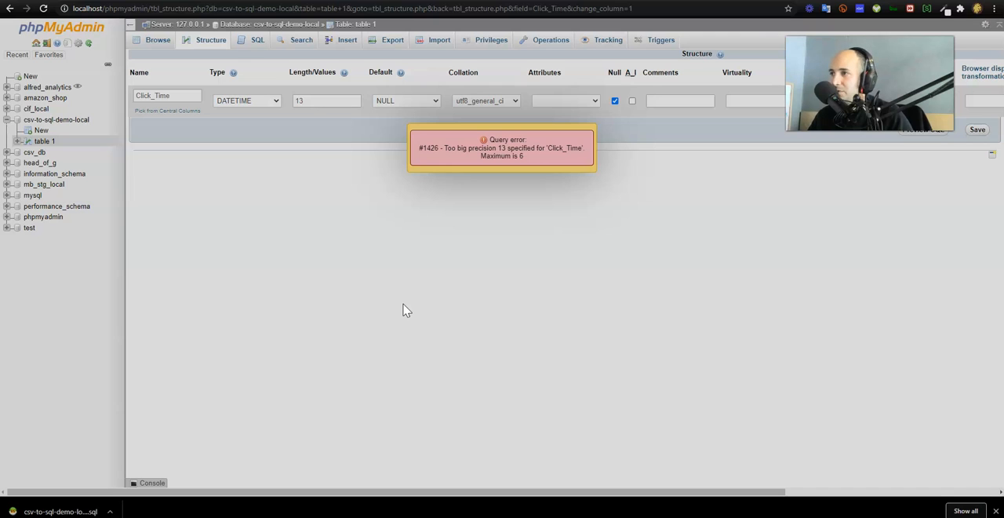
mouse_move(459, 149)
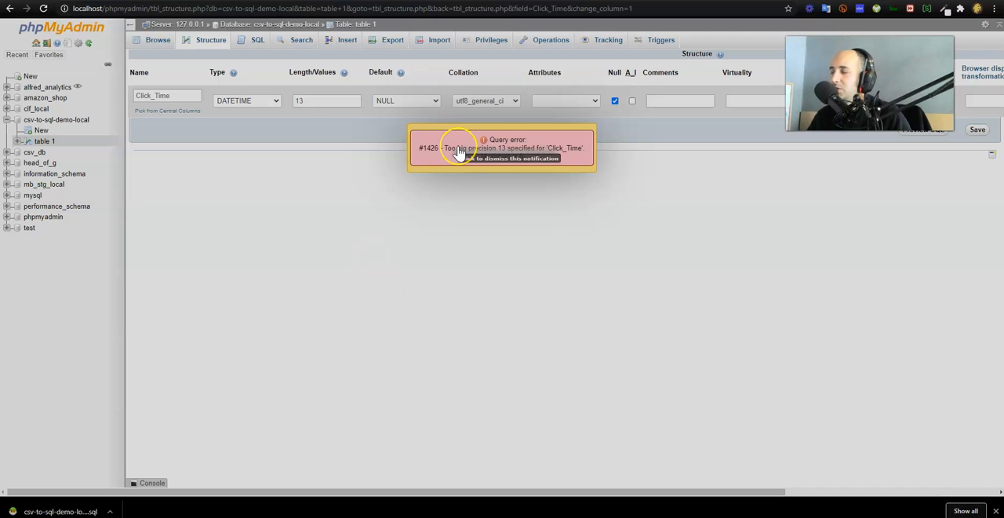